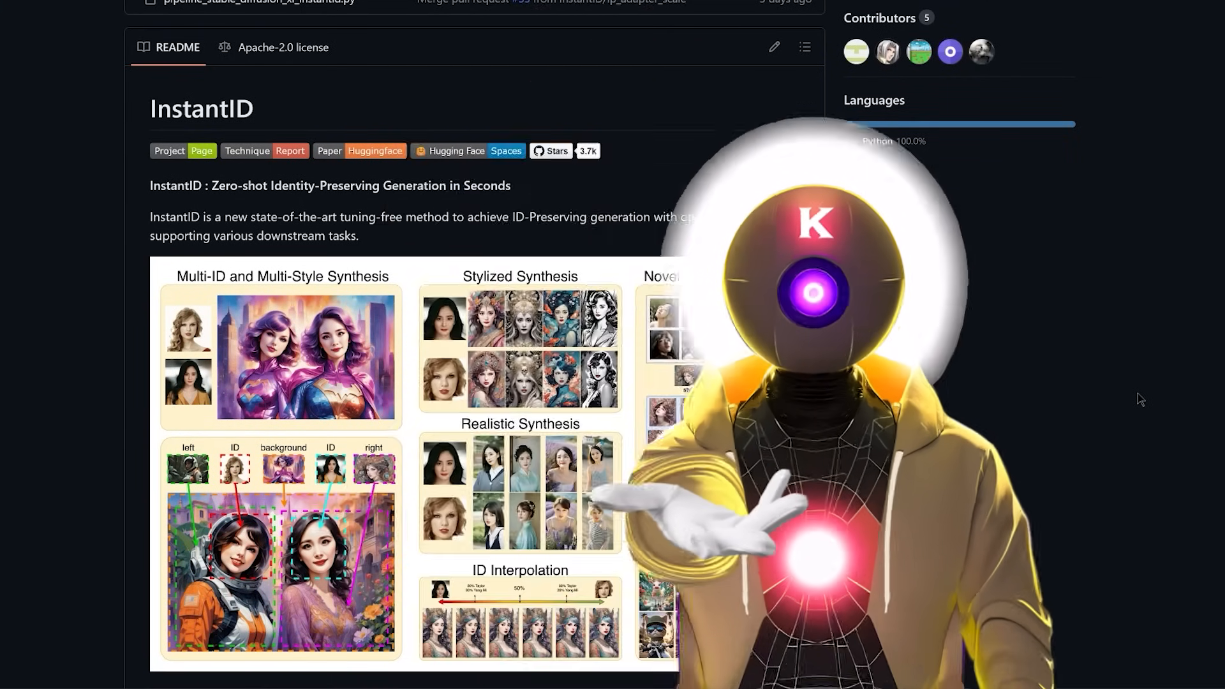
Reach the wangqixun/YamerMIX_v8 model card from the INSTID README and scroll through it.
{"action": "scroll", "scroll_direction": "down", "scroll_amount": 3}
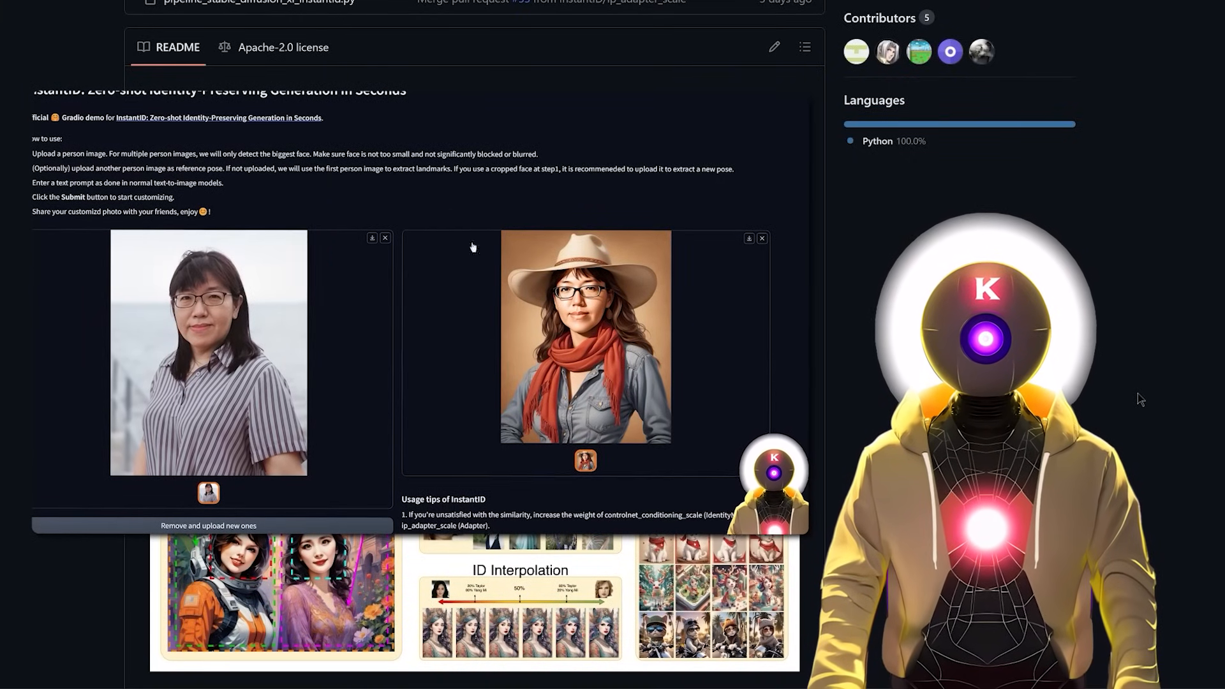
{"action": "scroll", "scroll_direction": "down", "scroll_amount": 3}
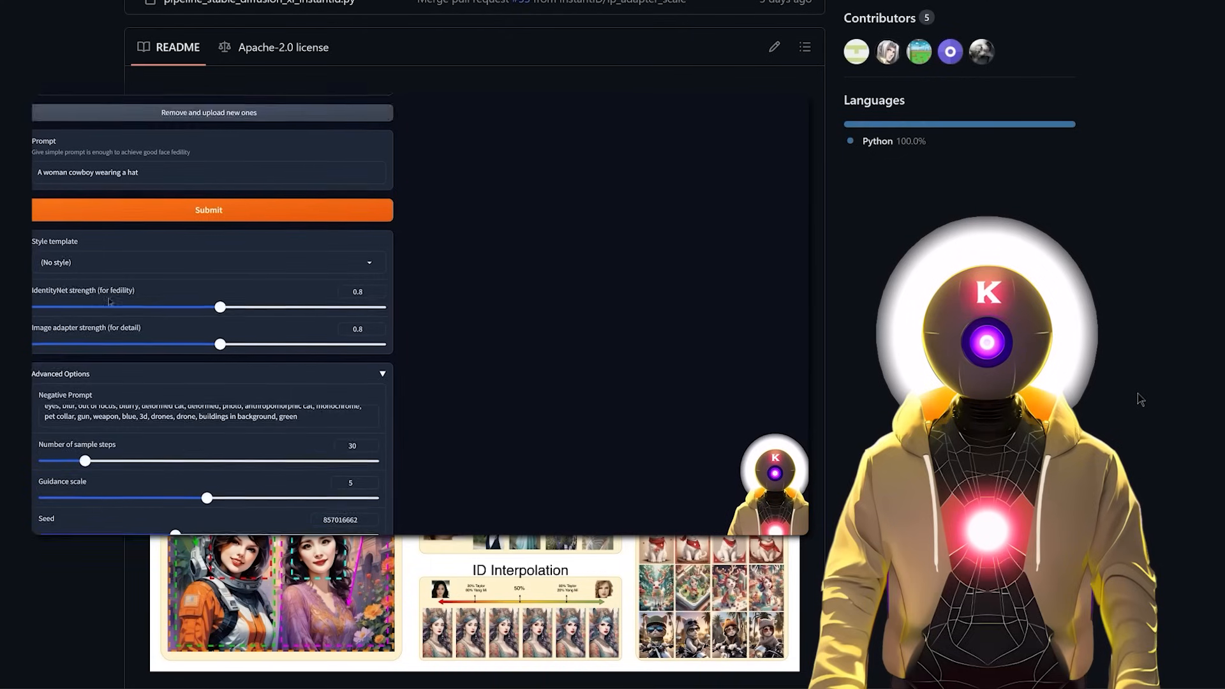
{"action": "left_click", "coordinate": [208, 209]}
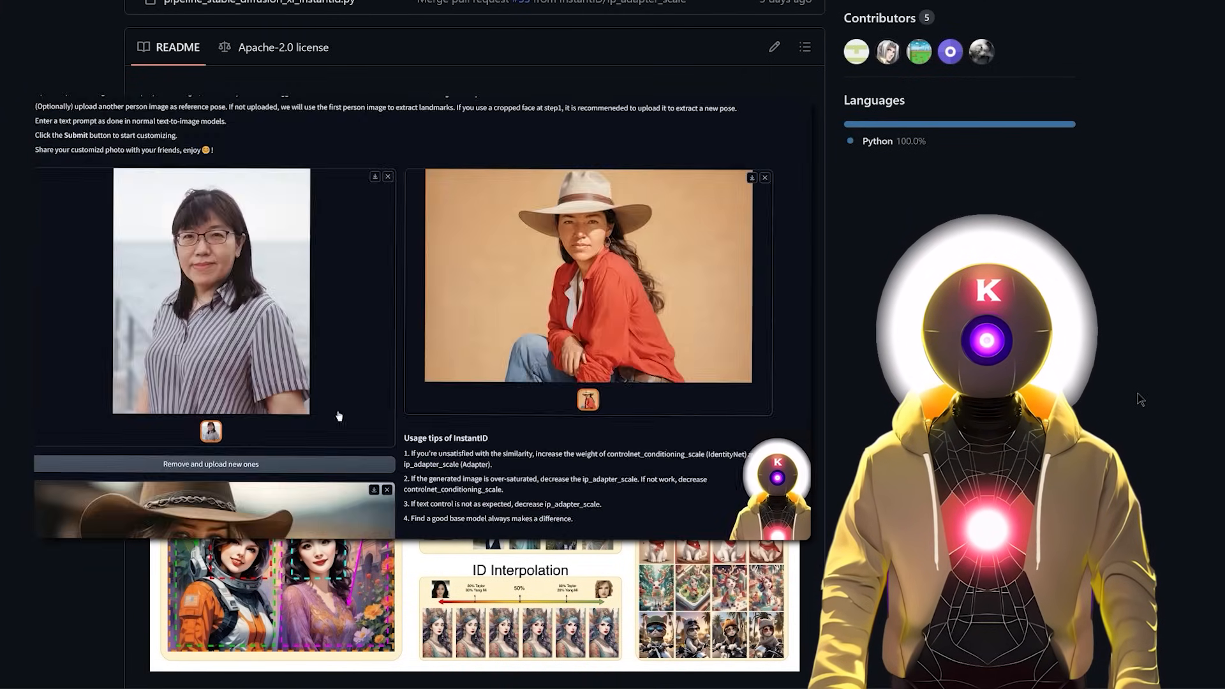
{"action": "scroll", "scroll_direction": "down", "scroll_amount": 3}
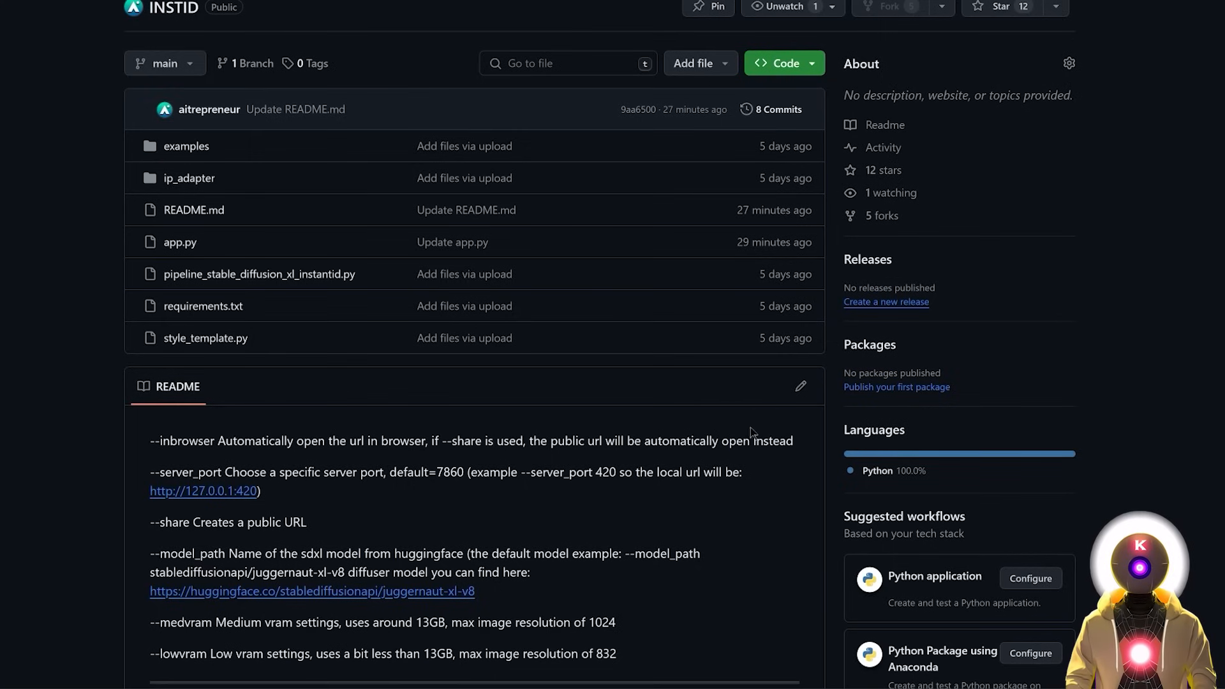
{"action": "mouse_move", "coordinate": [730, 457]}
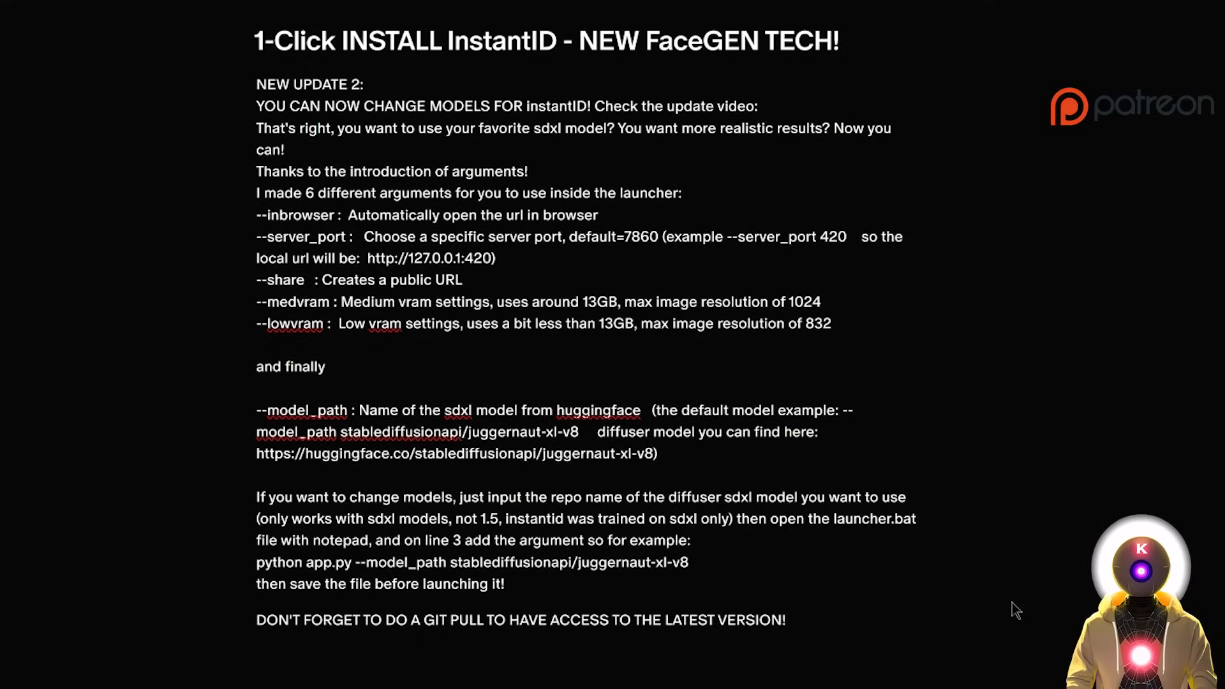
{"action": "scroll", "scroll_direction": "down", "scroll_amount": 3}
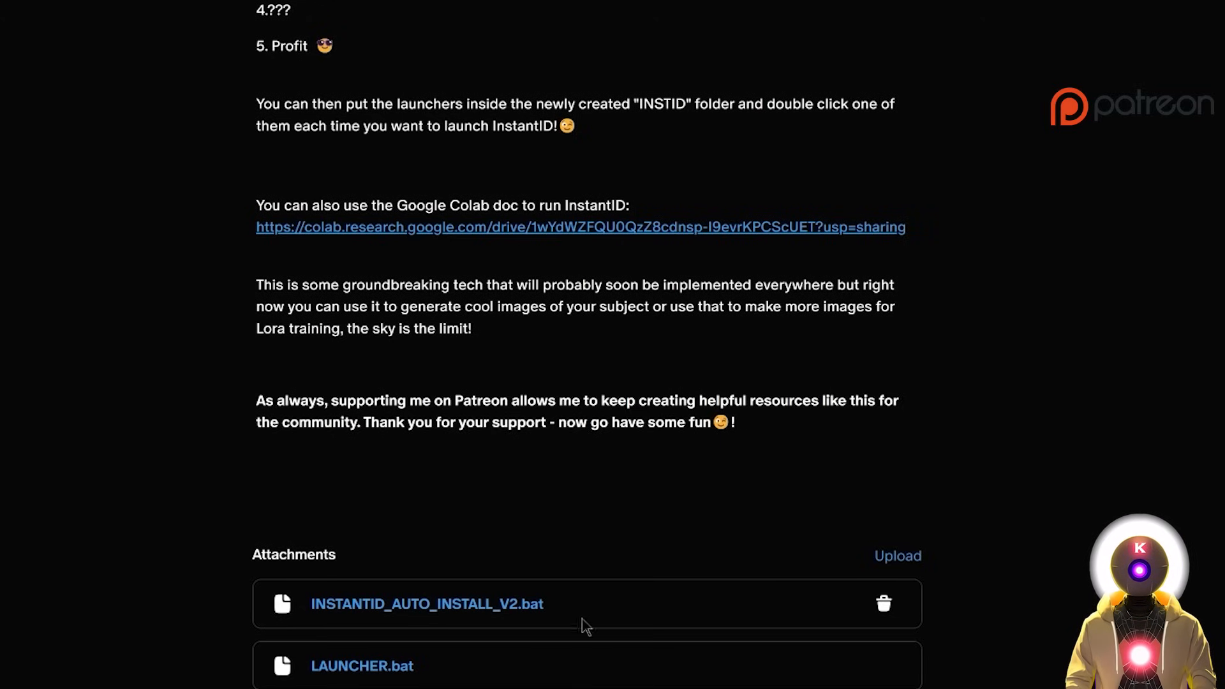
{"action": "mouse_move", "coordinate": [471, 667]}
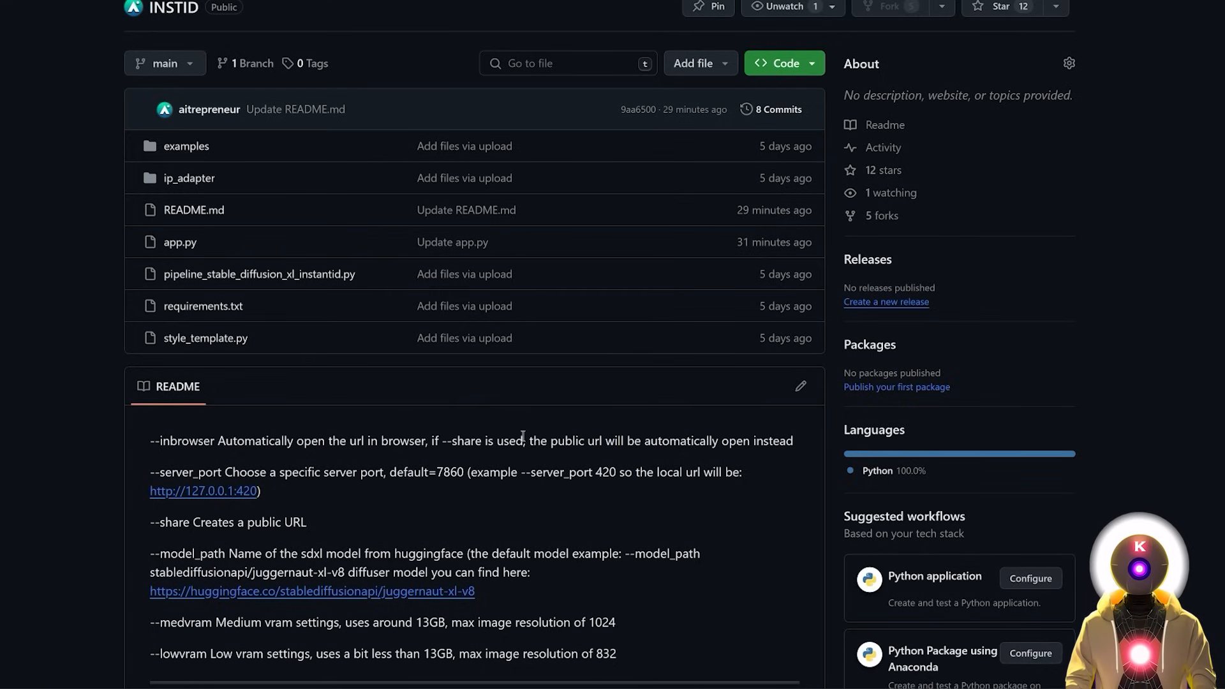
{"action": "mouse_move", "coordinate": [551, 435]}
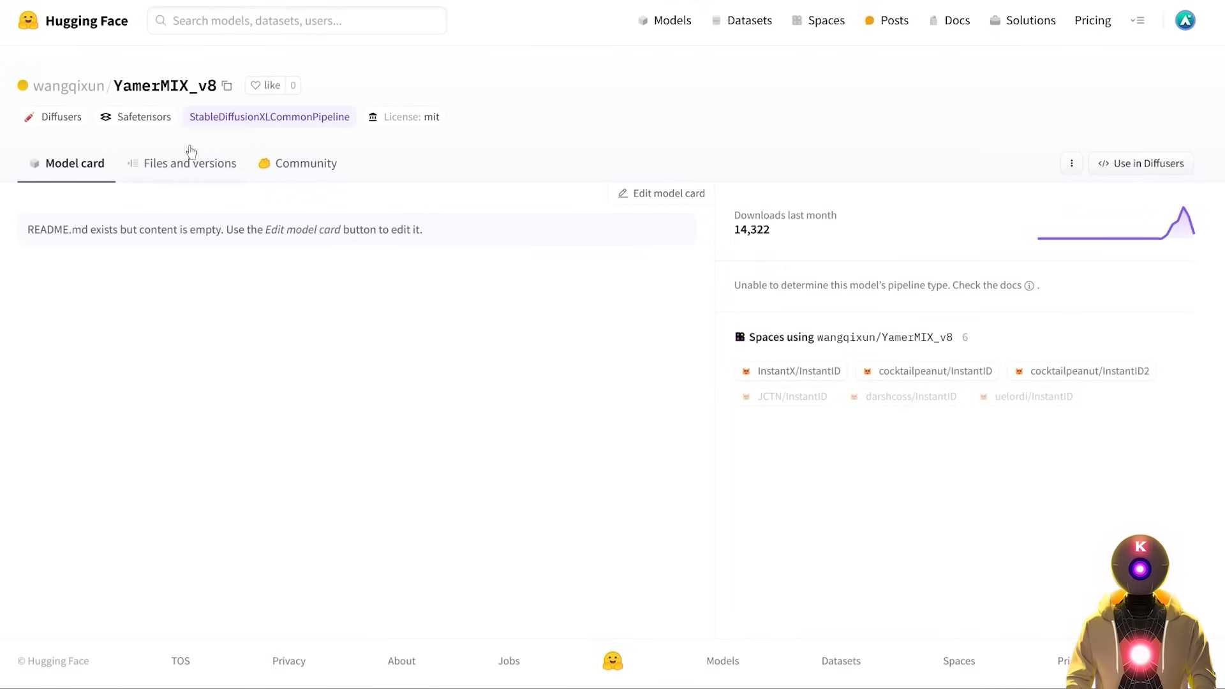
{"action": "mouse_move", "coordinate": [579, 307]}
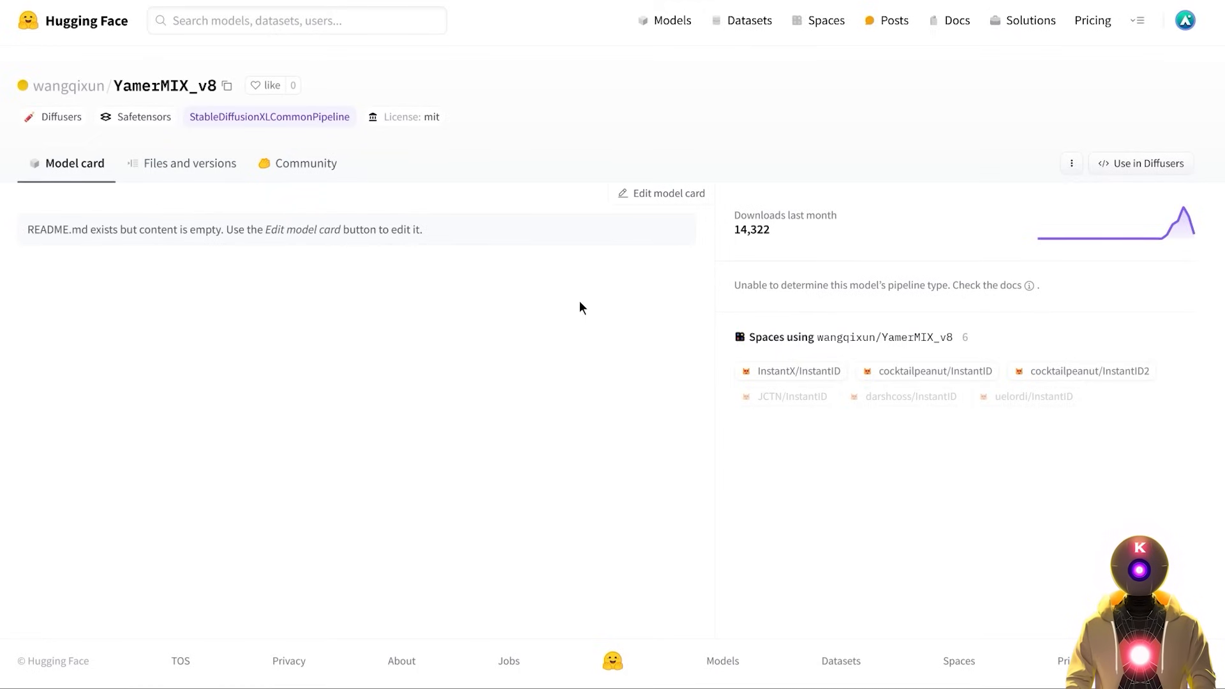
{"action": "mouse_move", "coordinate": [624, 354]}
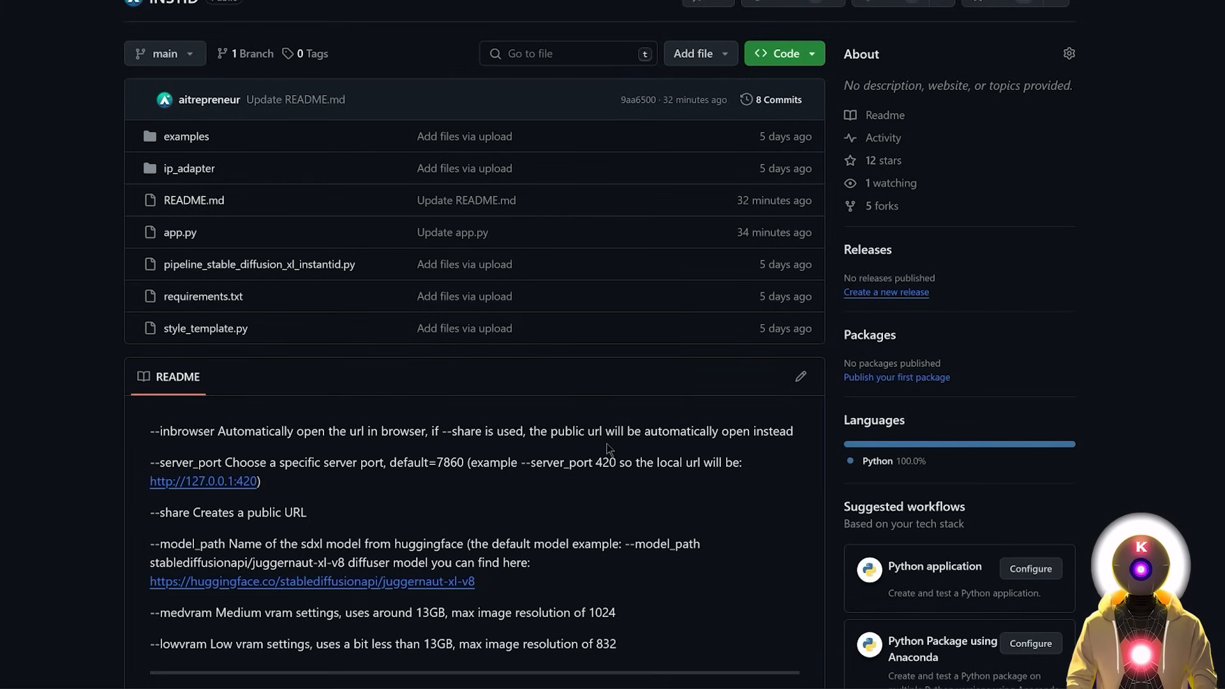
{"action": "scroll", "scroll_direction": "down", "scroll_amount": 3}
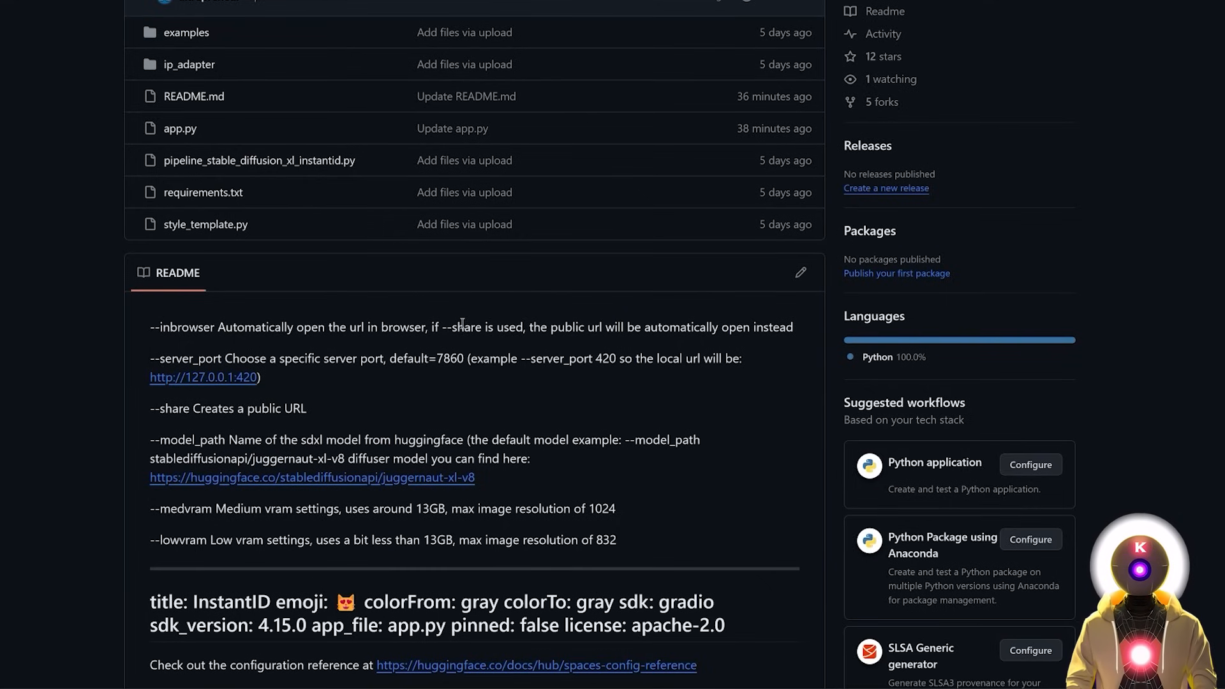
{"action": "mouse_move", "coordinate": [189, 355]}
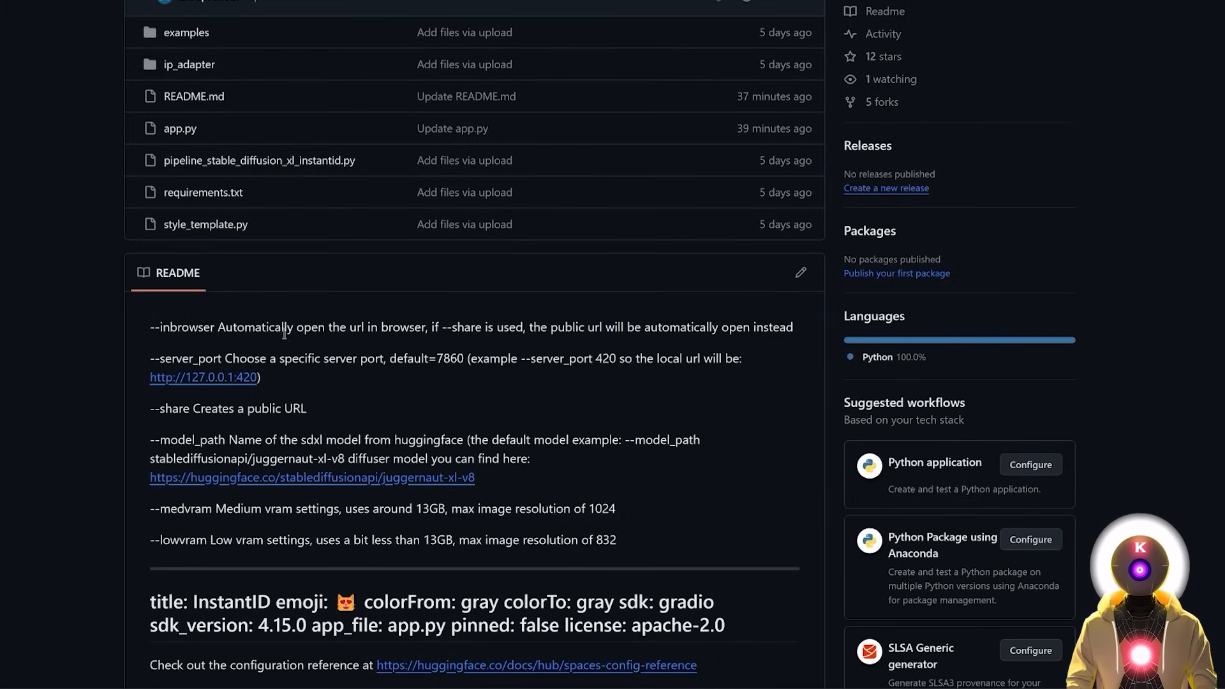
{"action": "mouse_move", "coordinate": [412, 327]}
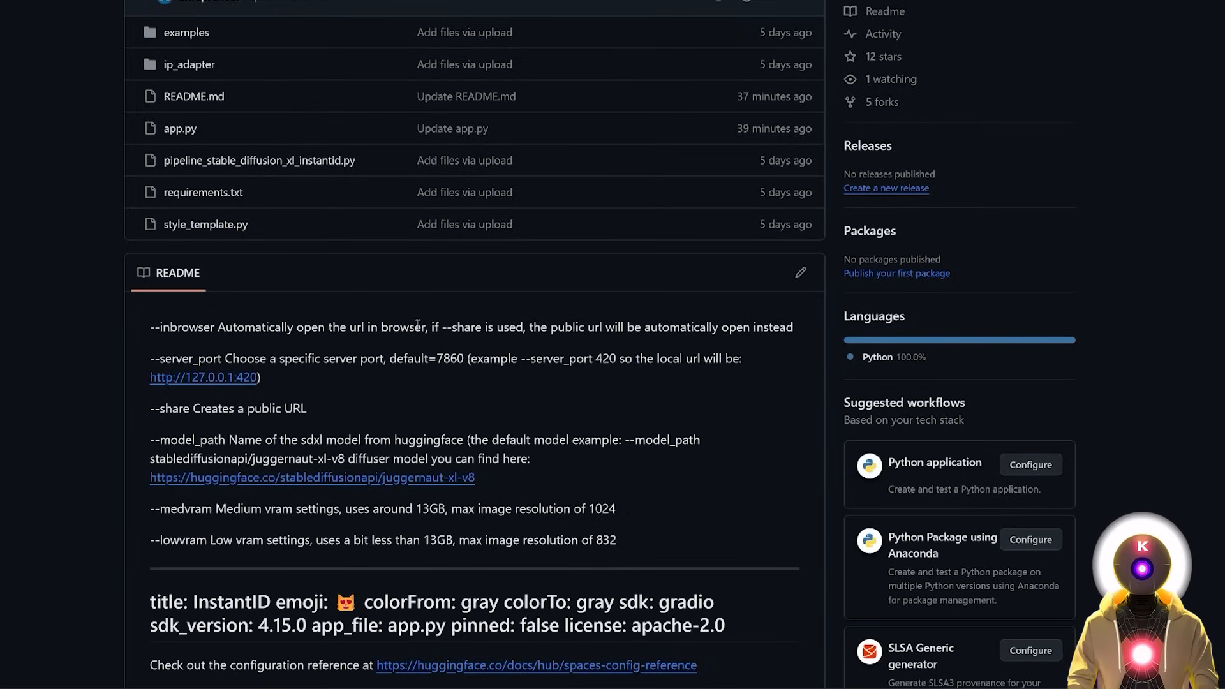
{"action": "mouse_move", "coordinate": [270, 353]}
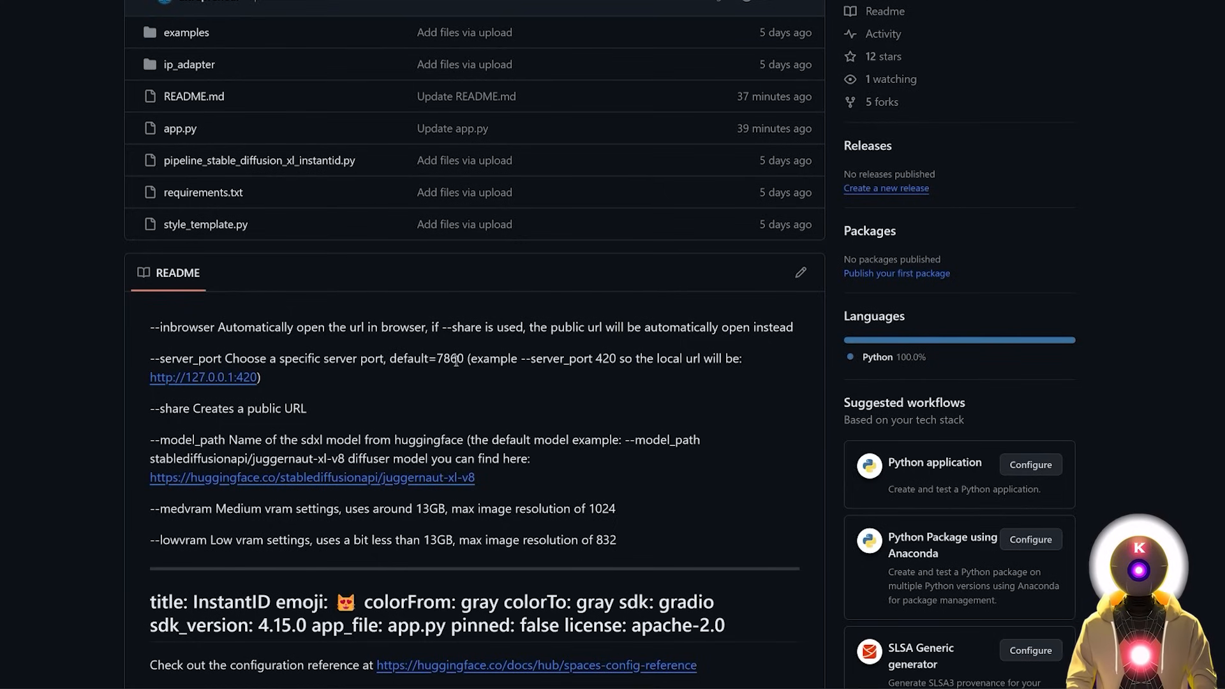
{"action": "mouse_move", "coordinate": [217, 409]}
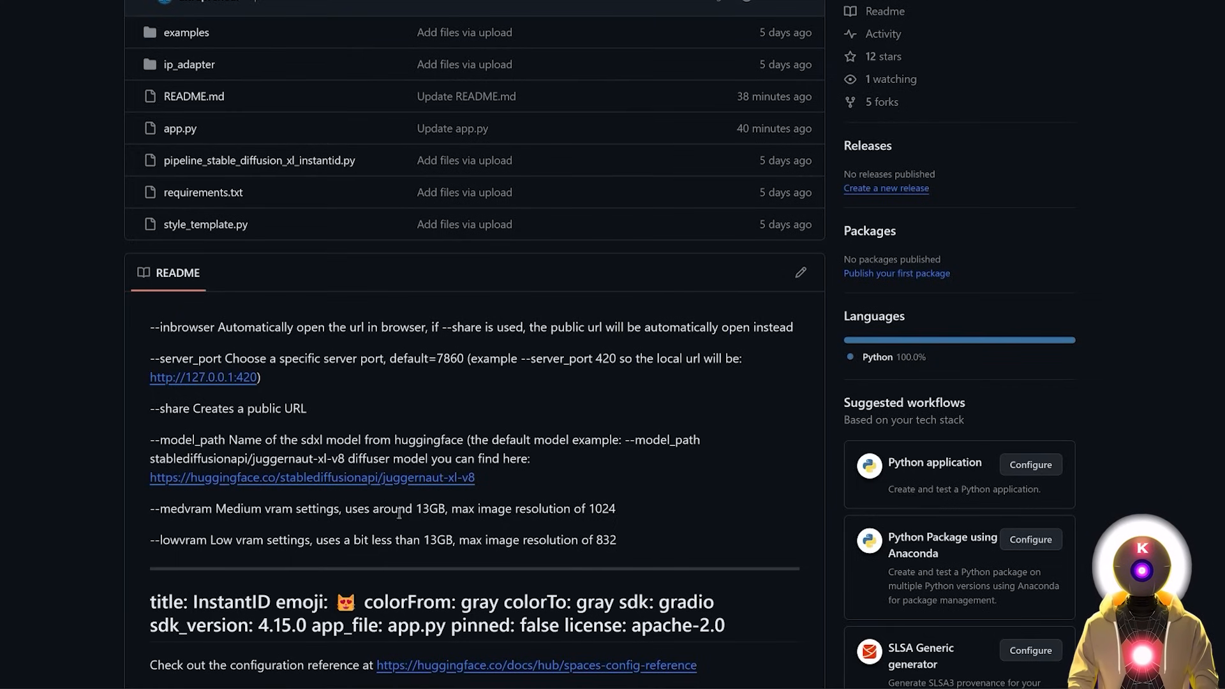
{"action": "mouse_move", "coordinate": [493, 500]}
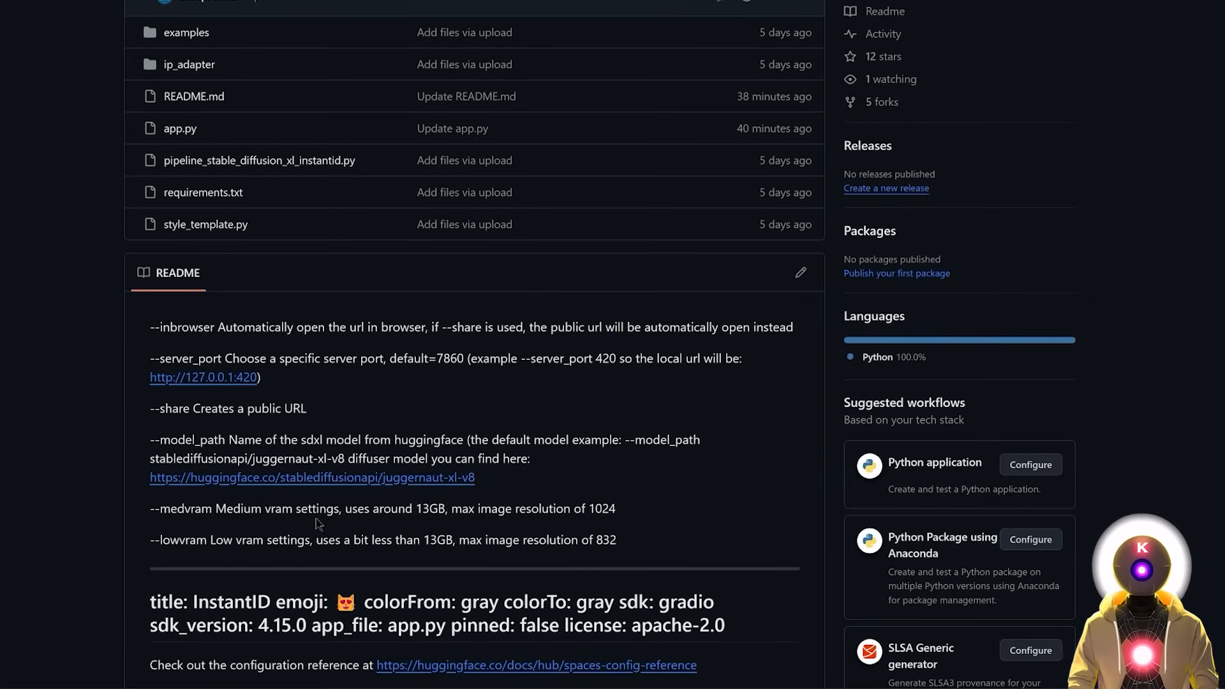
{"action": "mouse_move", "coordinate": [221, 441]}
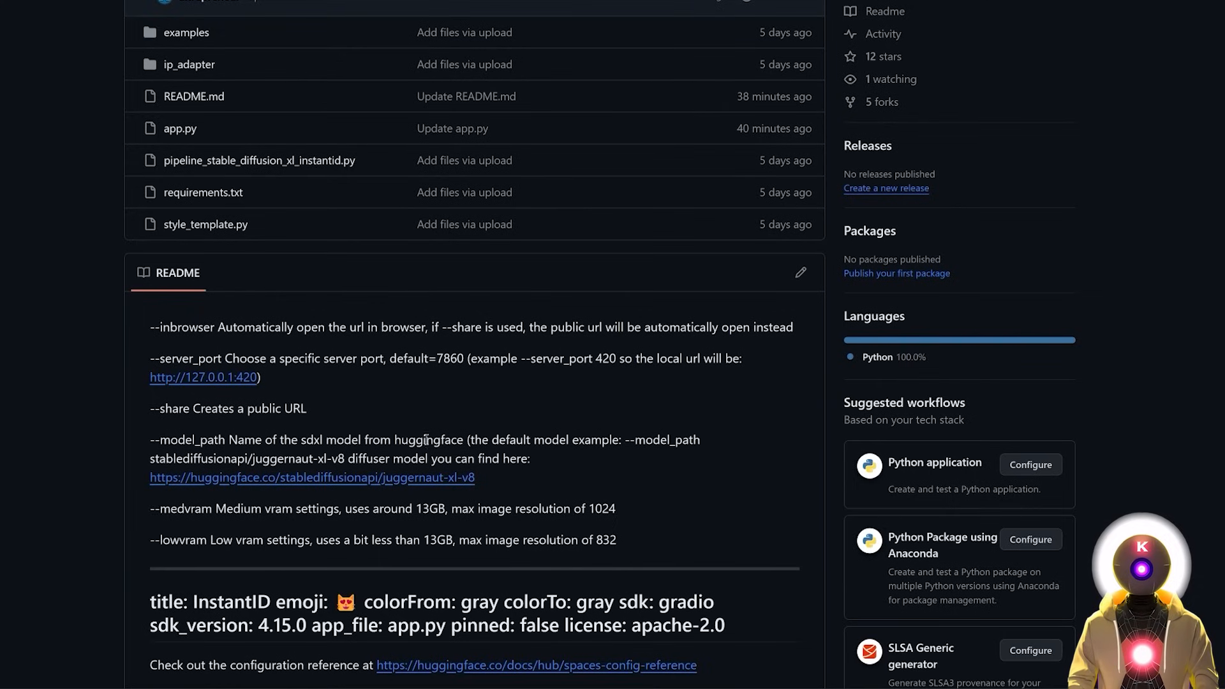
{"action": "mouse_move", "coordinate": [423, 443]}
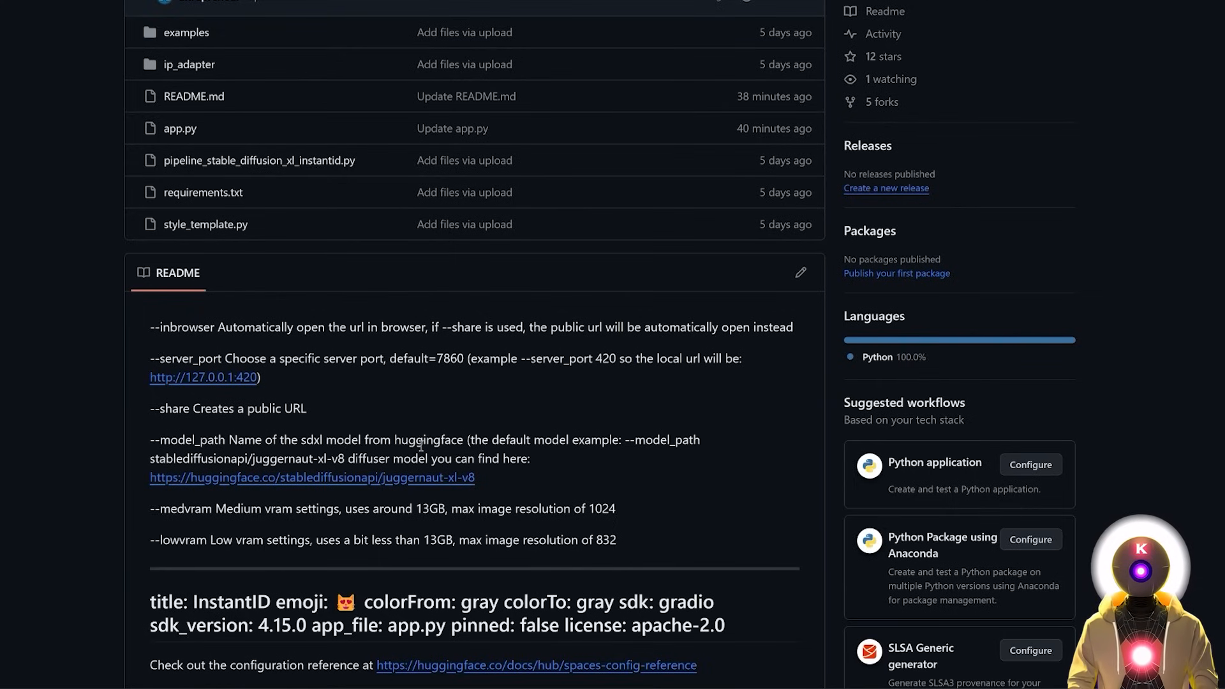
{"action": "mouse_move", "coordinate": [186, 441]}
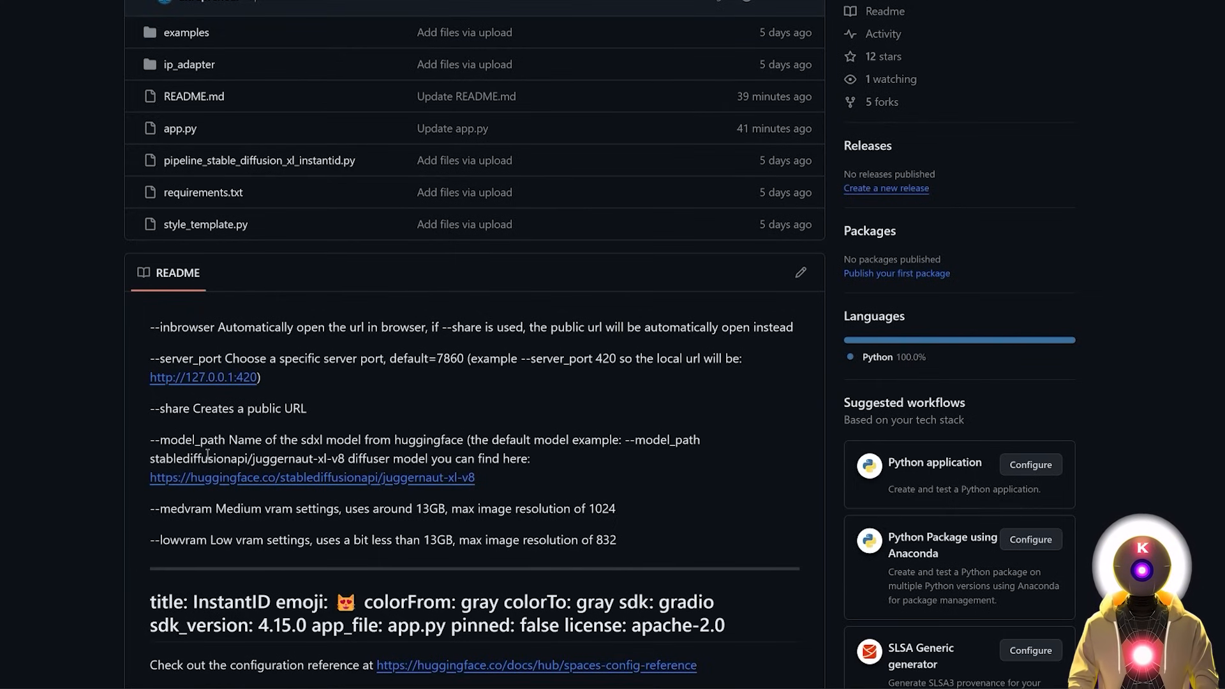
{"action": "left_click", "coordinate": [312, 477]}
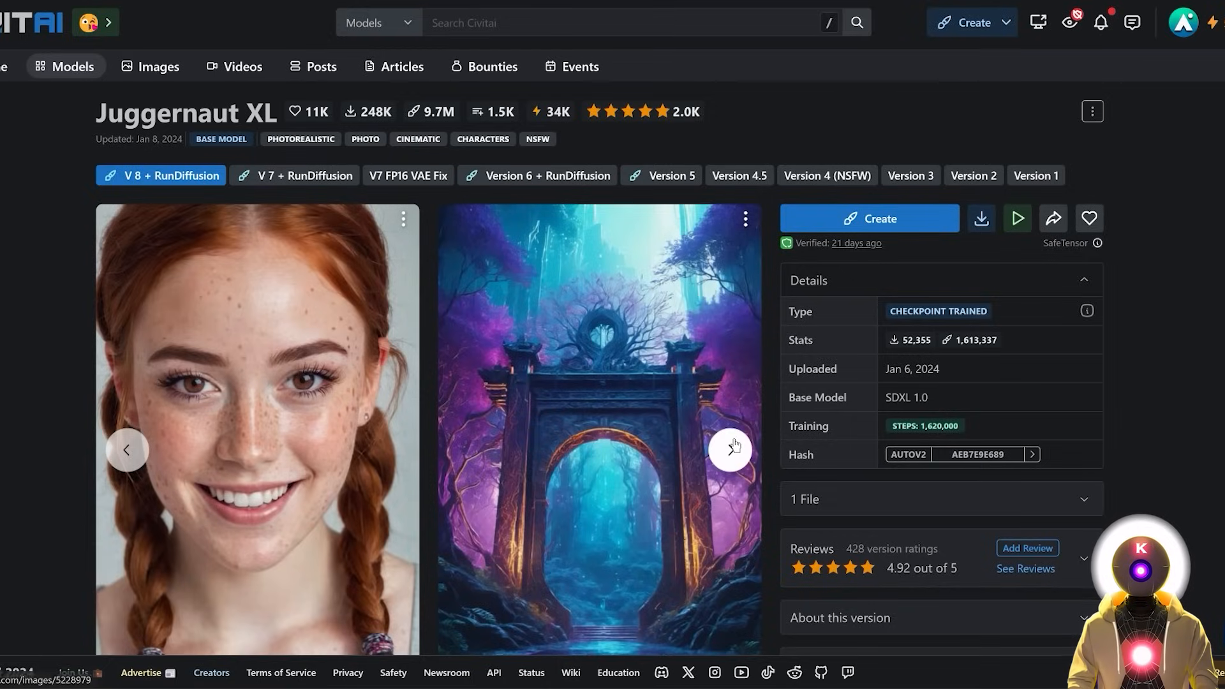
Cycle the Juggernaut XL v8 carousel forward three times to view more sample images.
{"action": "left_click", "coordinate": [729, 449]}
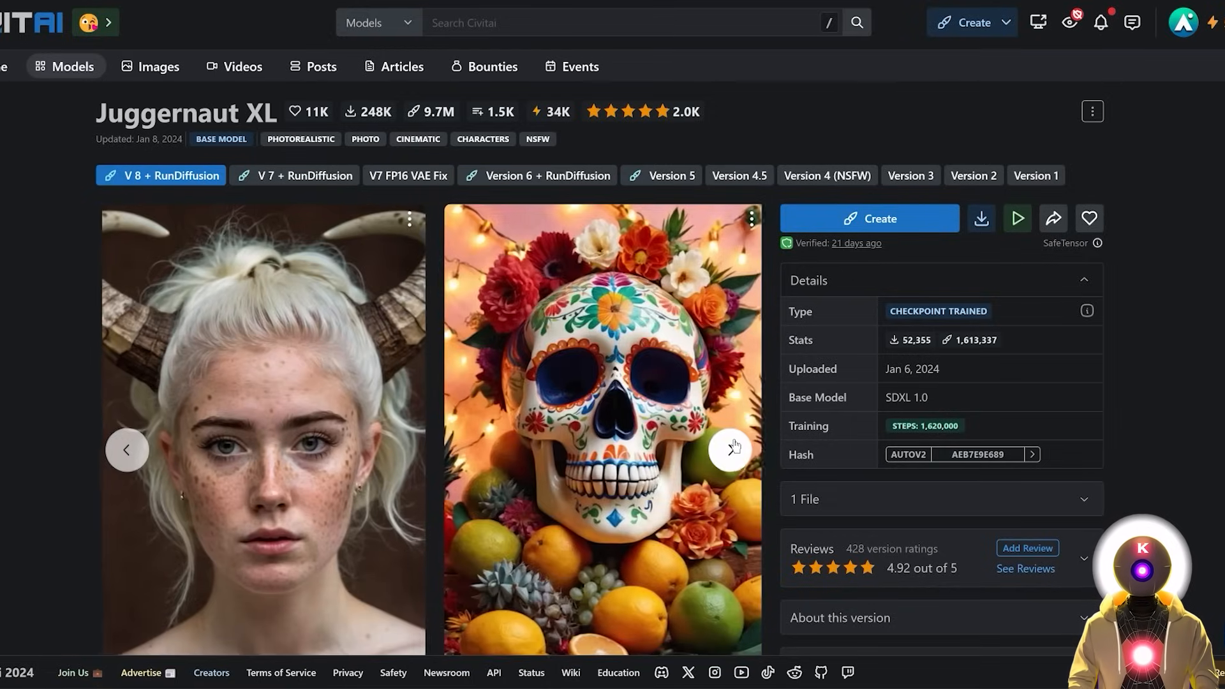
{"action": "left_click", "coordinate": [728, 449]}
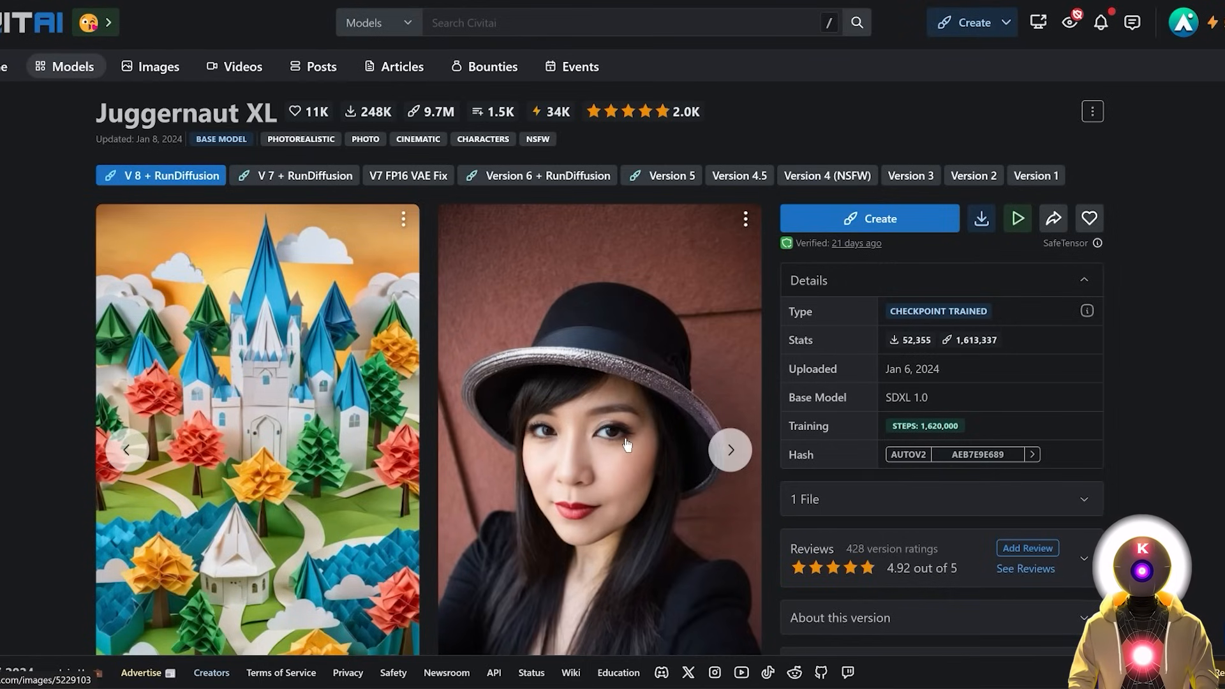
{"action": "left_click", "coordinate": [729, 449]}
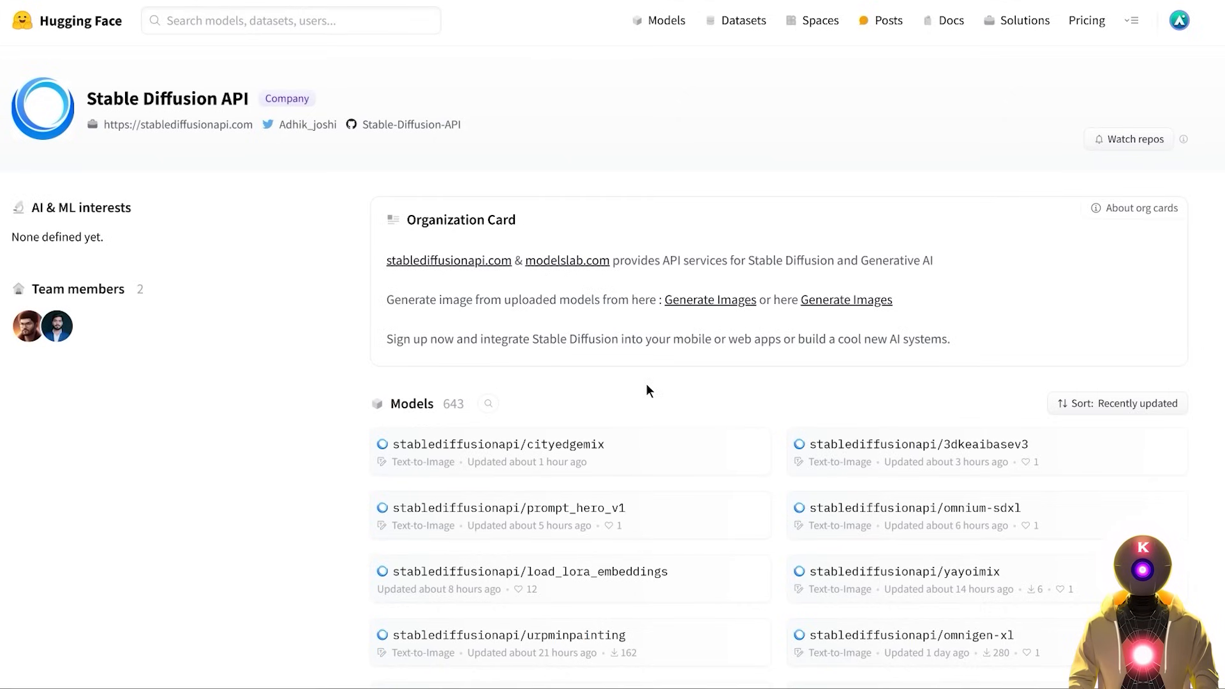
{"action": "mouse_move", "coordinate": [643, 163]}
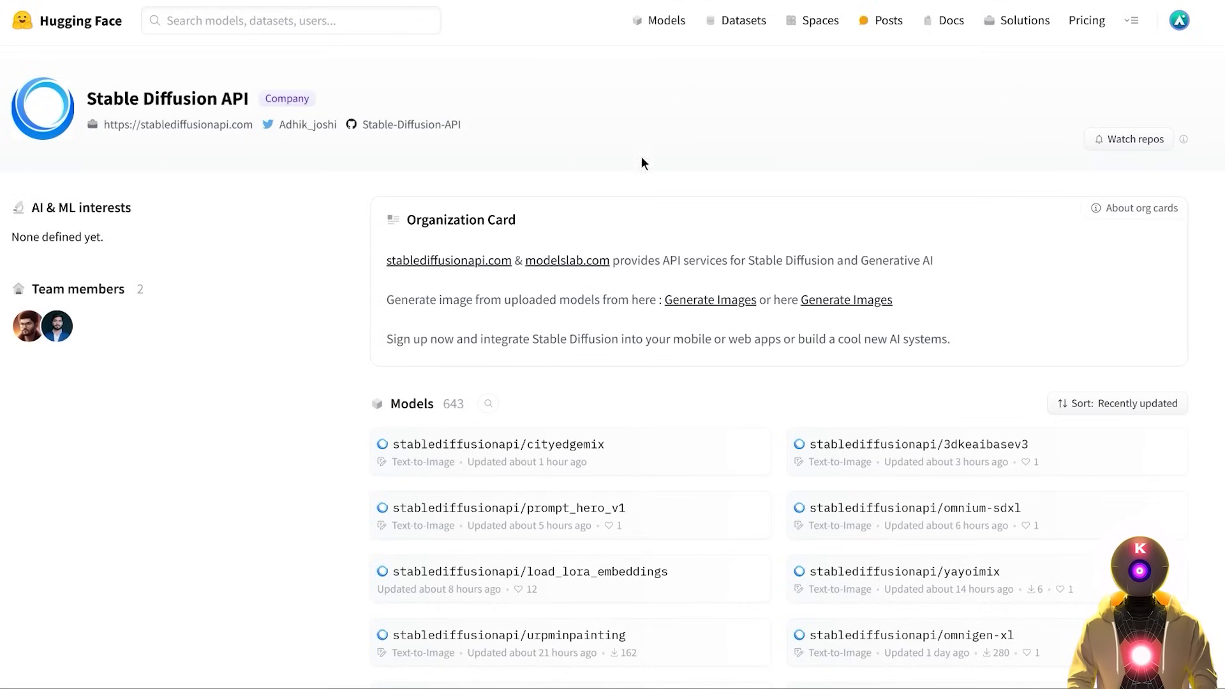
{"action": "mouse_move", "coordinate": [352, 442]}
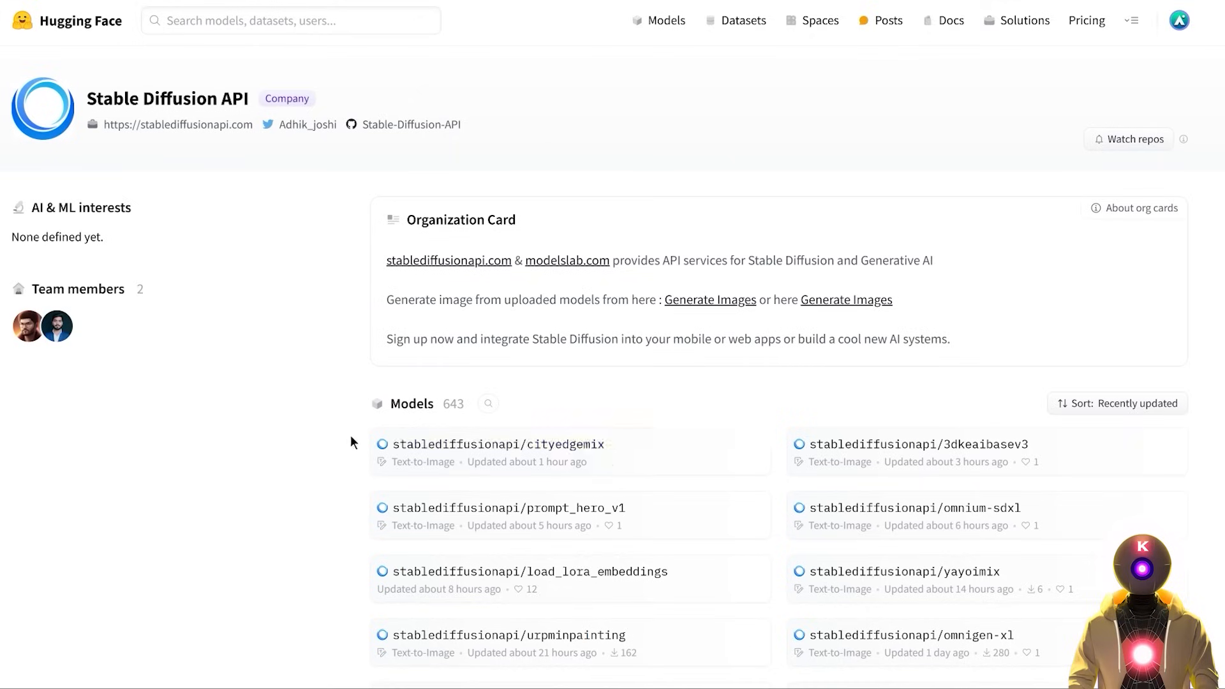
{"action": "mouse_move", "coordinate": [496, 444]}
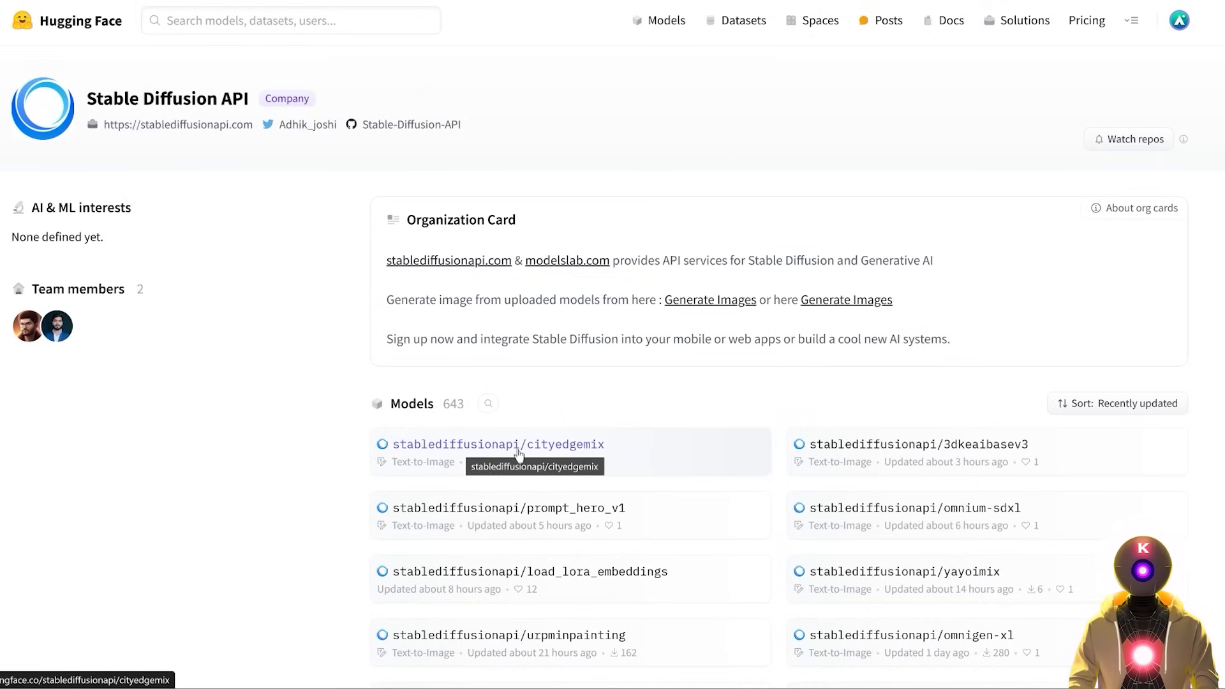
{"action": "mouse_move", "coordinate": [810, 411]}
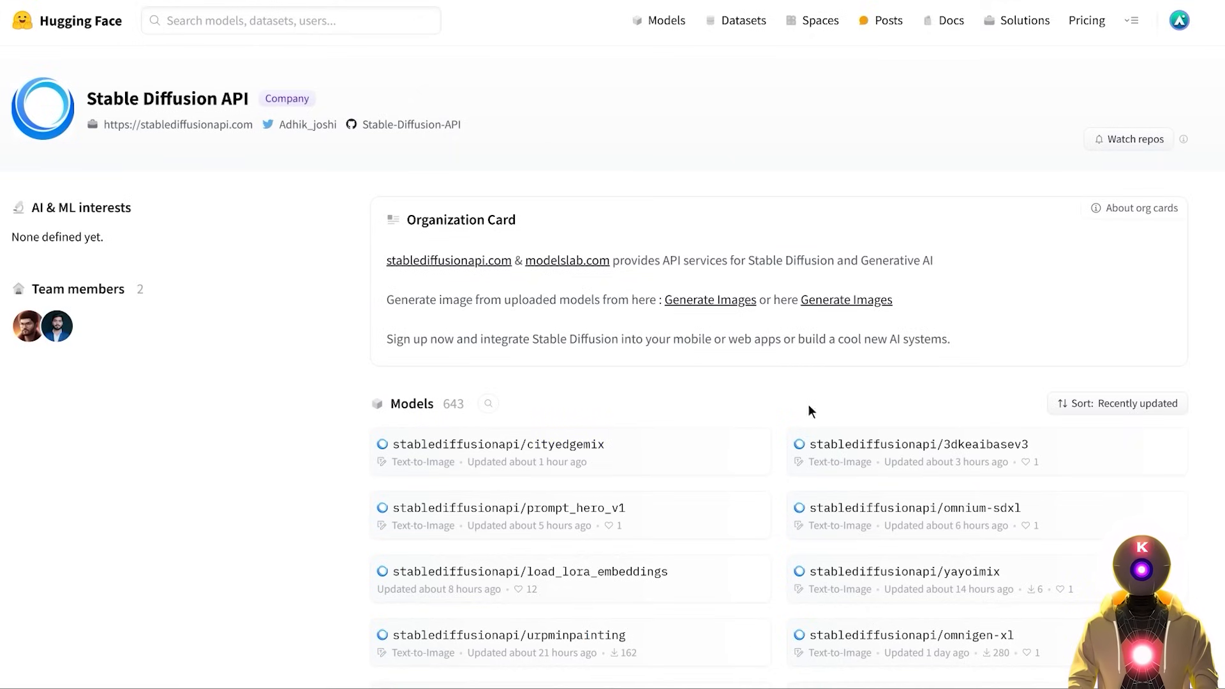
{"action": "mouse_move", "coordinate": [777, 402]}
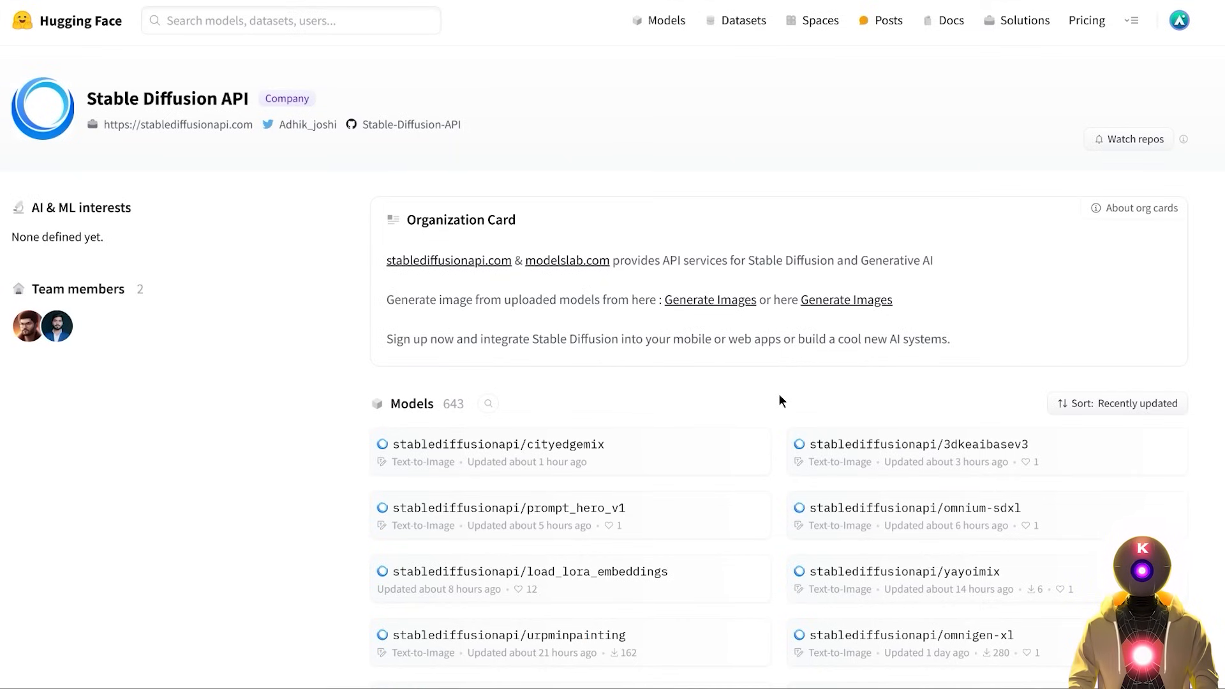
{"action": "mouse_move", "coordinate": [777, 406]}
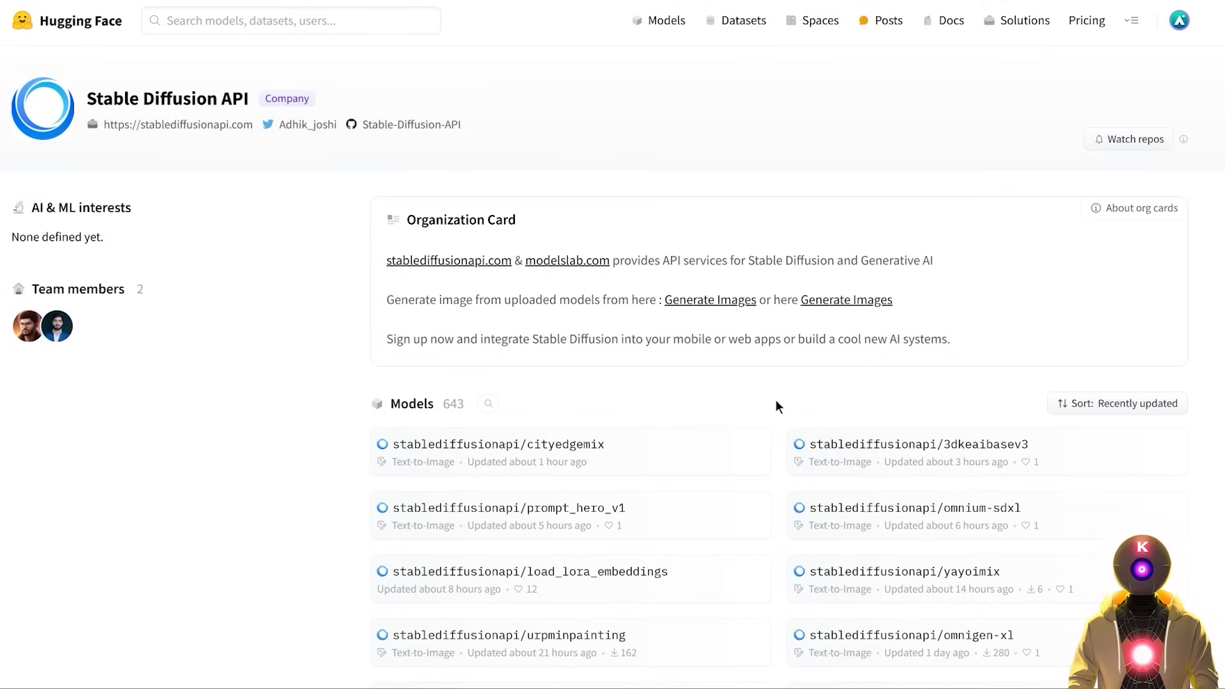
Scroll the stablediffusionapi Models list and choose the juggernaut-xl-v8 model card.
{"action": "scroll", "scroll_direction": "down", "scroll_amount": 3}
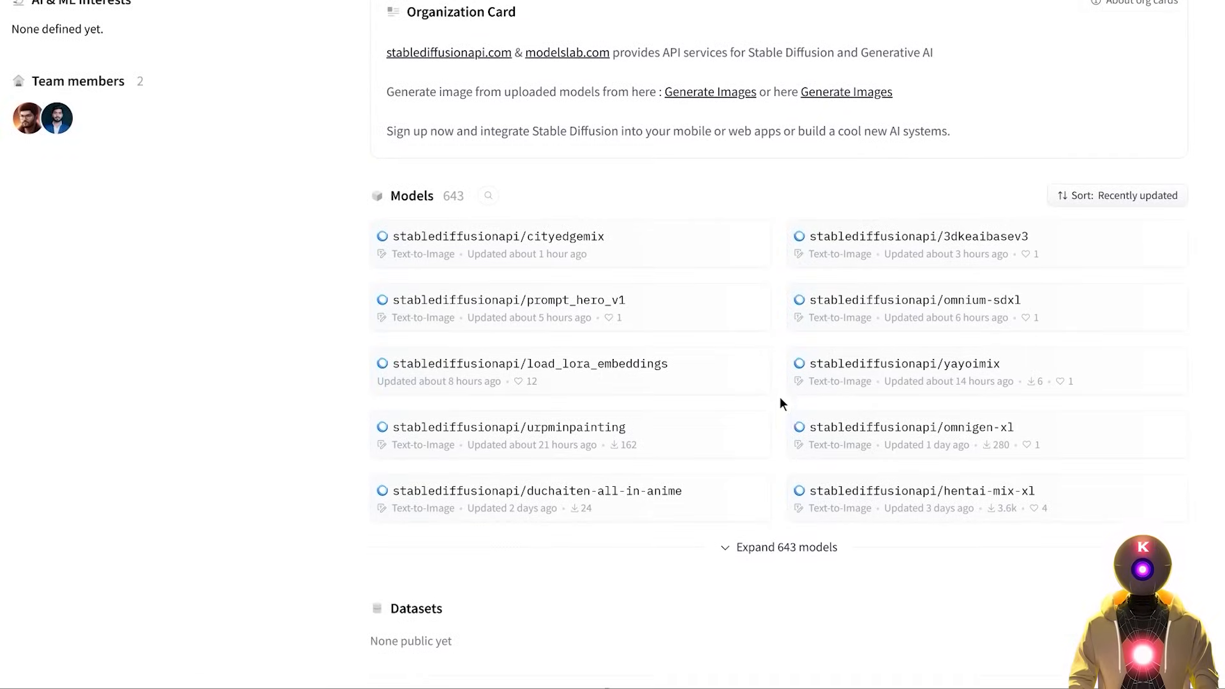
{"action": "left_click", "coordinate": [785, 546]}
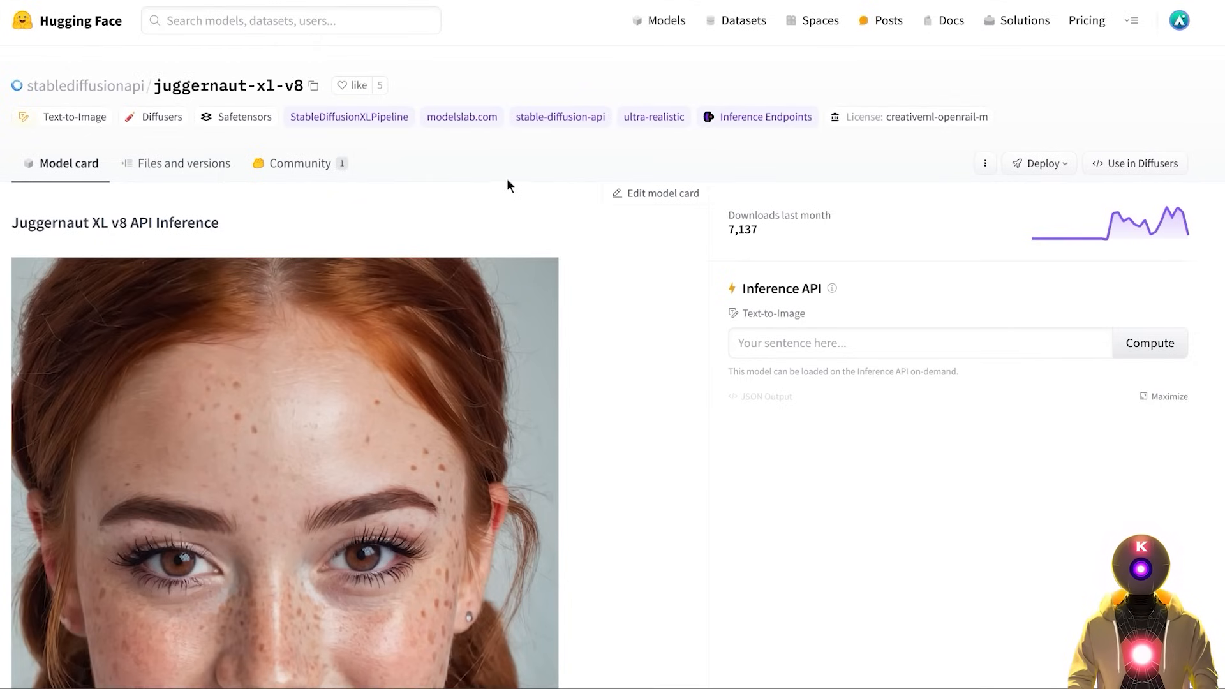
{"action": "mouse_move", "coordinate": [531, 212]}
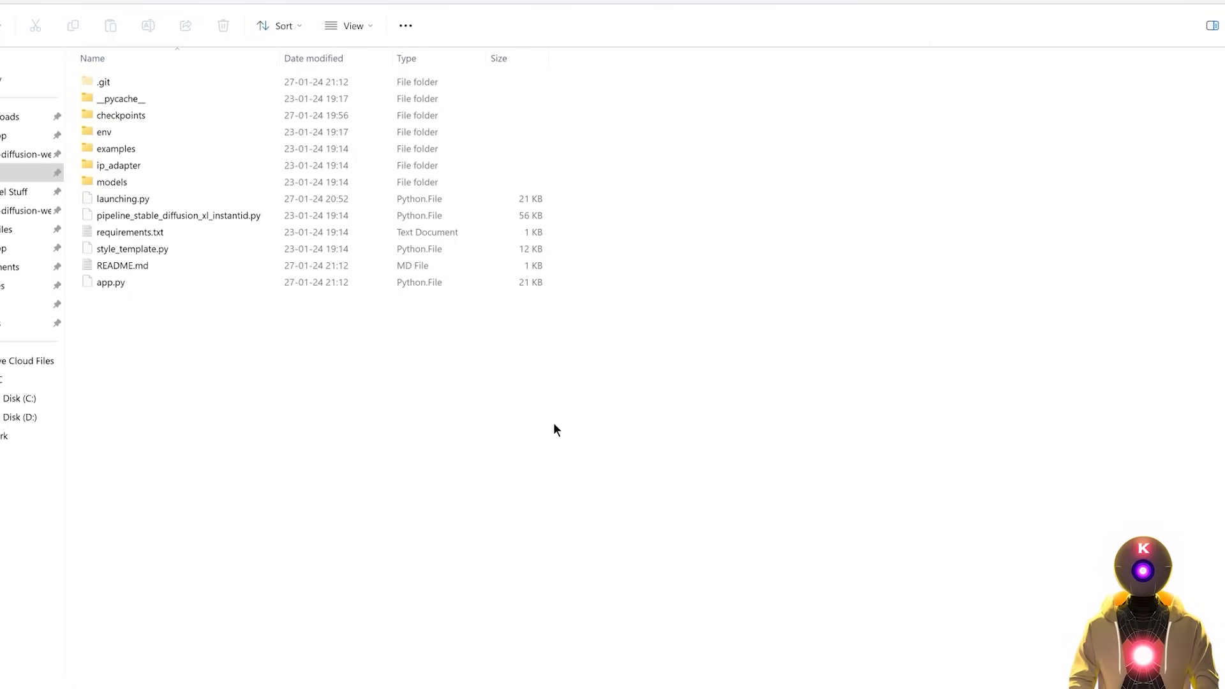
{"action": "mouse_move", "coordinate": [567, 419]}
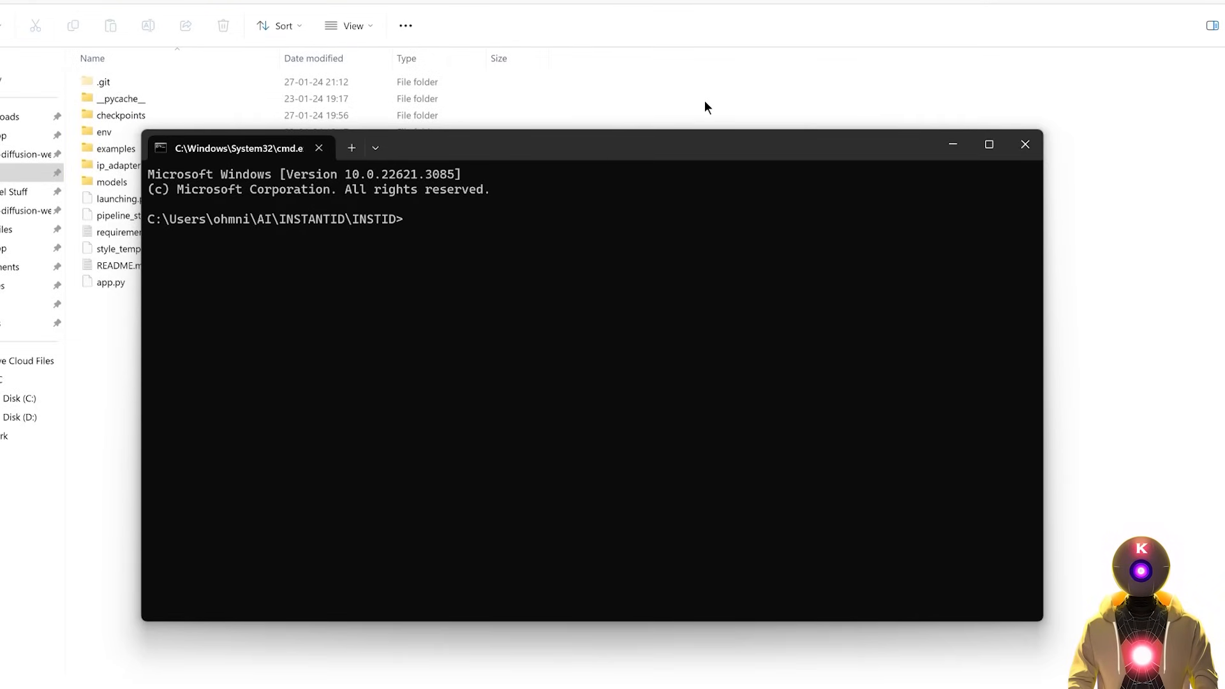
Run git pull in the INSTID folder and download the LAUNCHER.bat attachment from Patreon.
{"action": "type", "text": "git pull"}
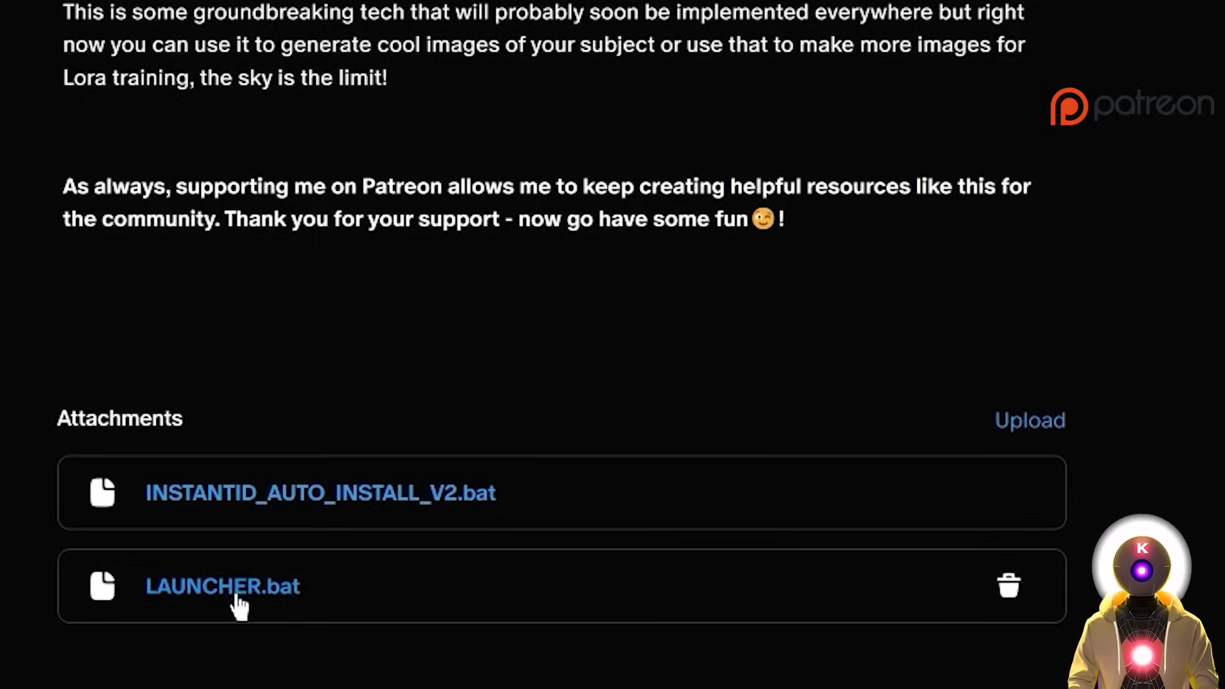
{"action": "left_click", "coordinate": [222, 586]}
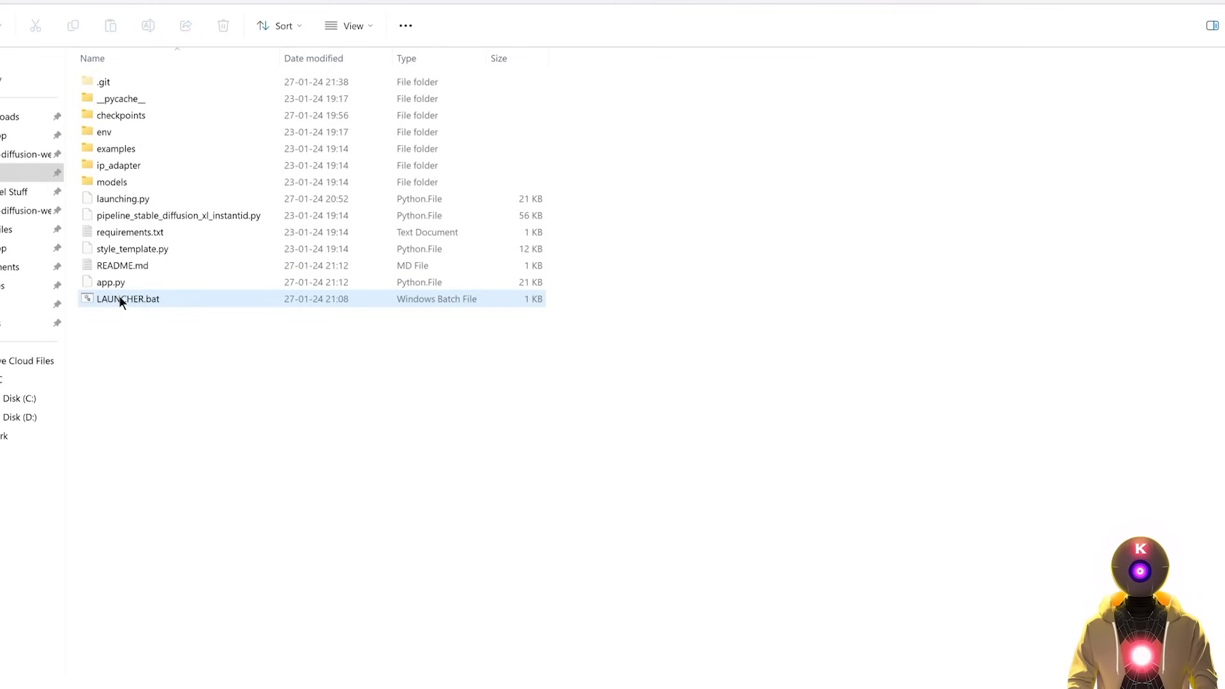
Edit LAUNCHER.bat in Notepad++, appending --model_path stablediffusionapi/juggernaut-xl-v8 --share --medvram to line 3.
{"action": "right_click", "coordinate": [127, 299]}
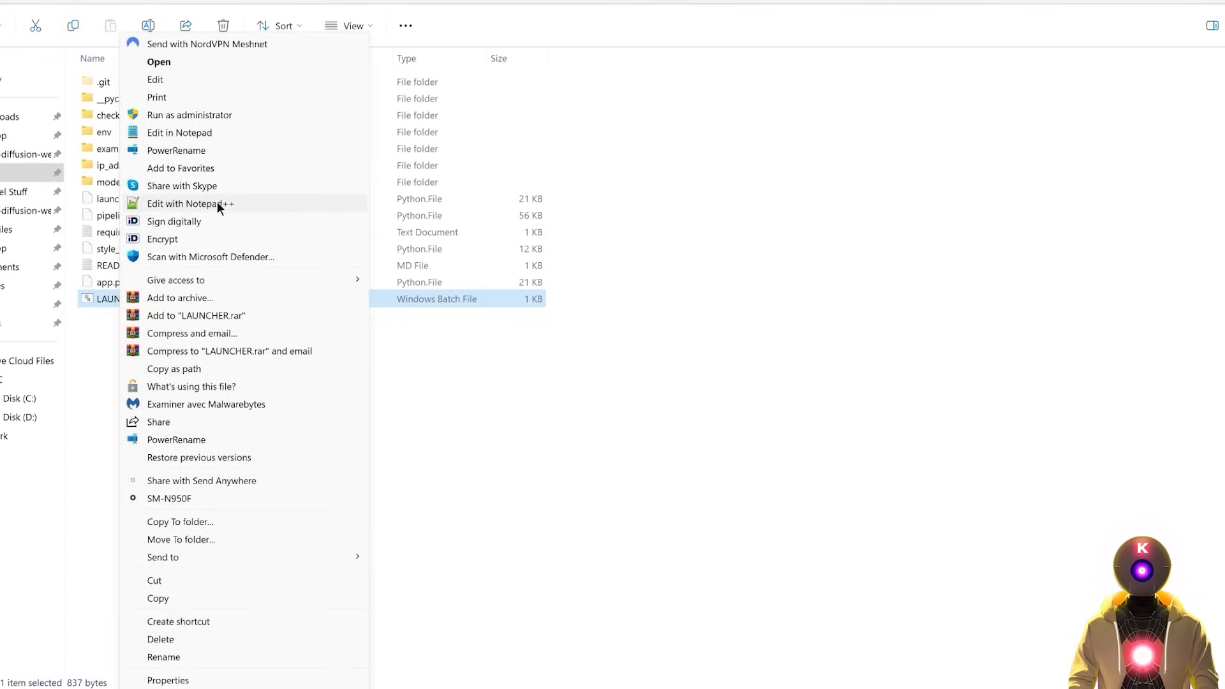
{"action": "left_click", "coordinate": [189, 203]}
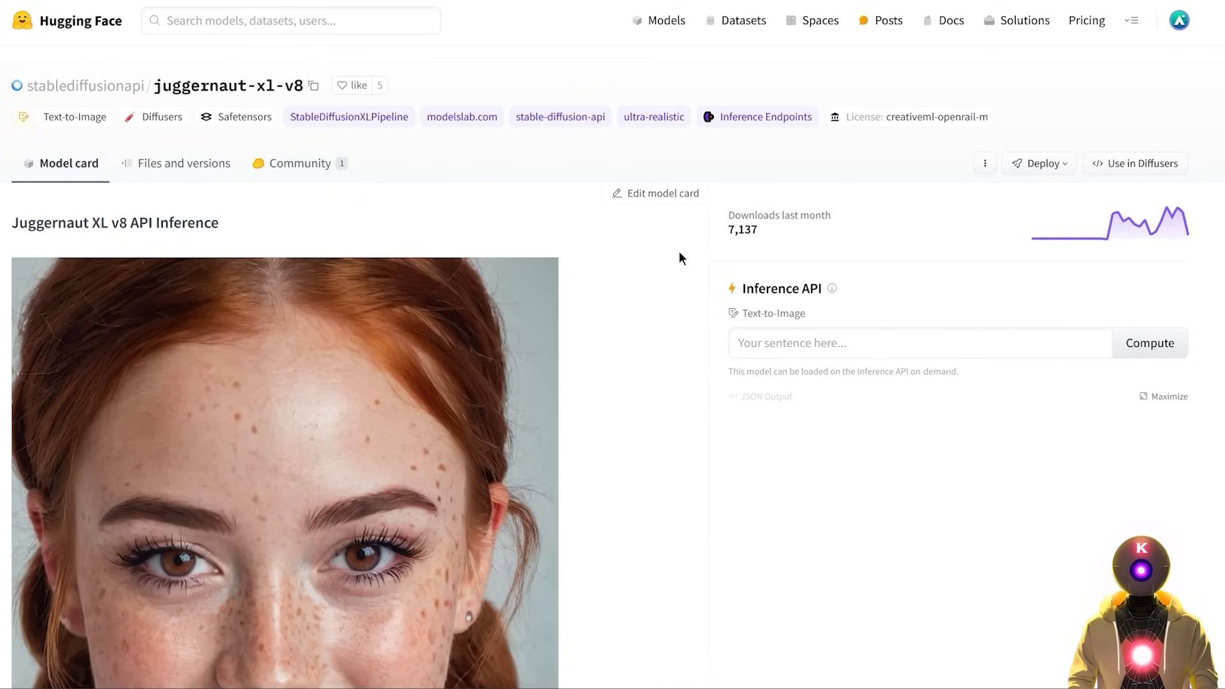
{"action": "mouse_move", "coordinate": [361, 256]}
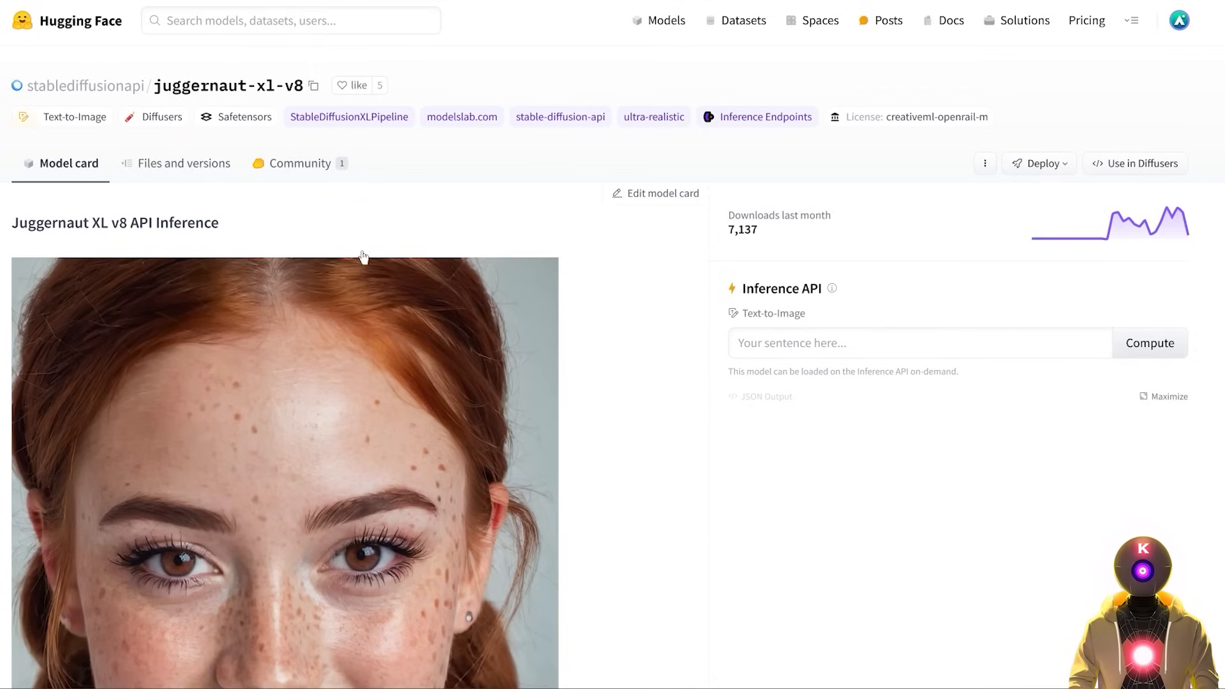
{"action": "mouse_move", "coordinate": [802, 322]}
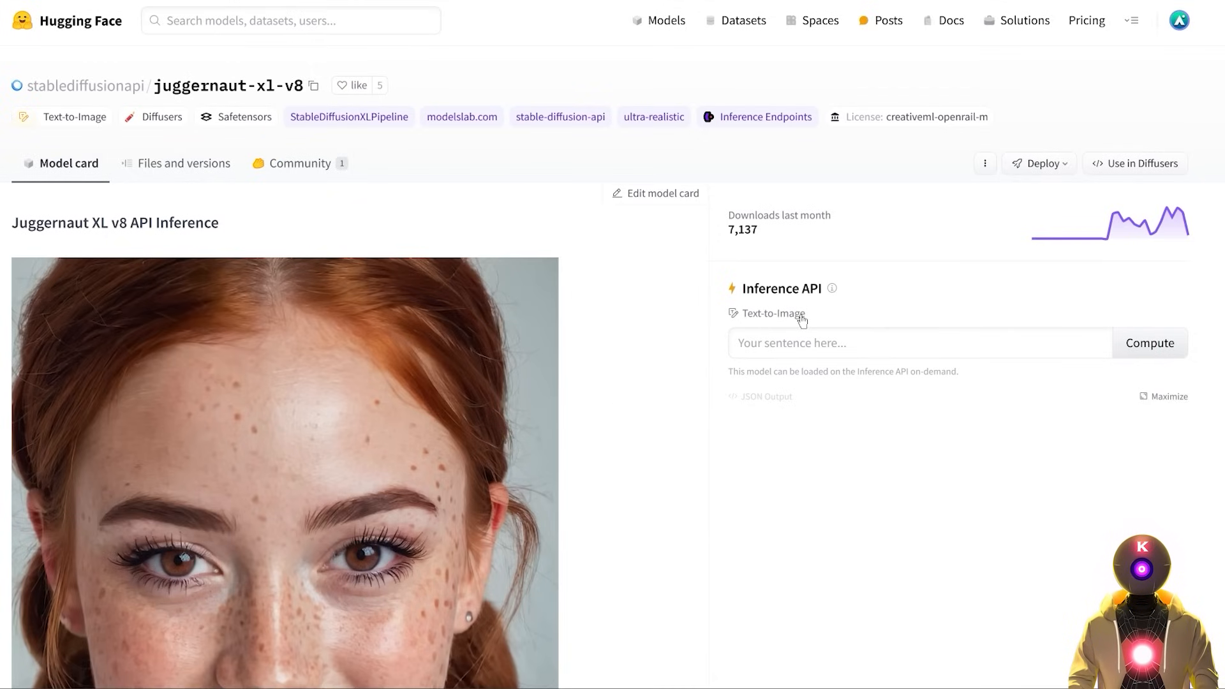
{"action": "mouse_move", "coordinate": [529, 214]}
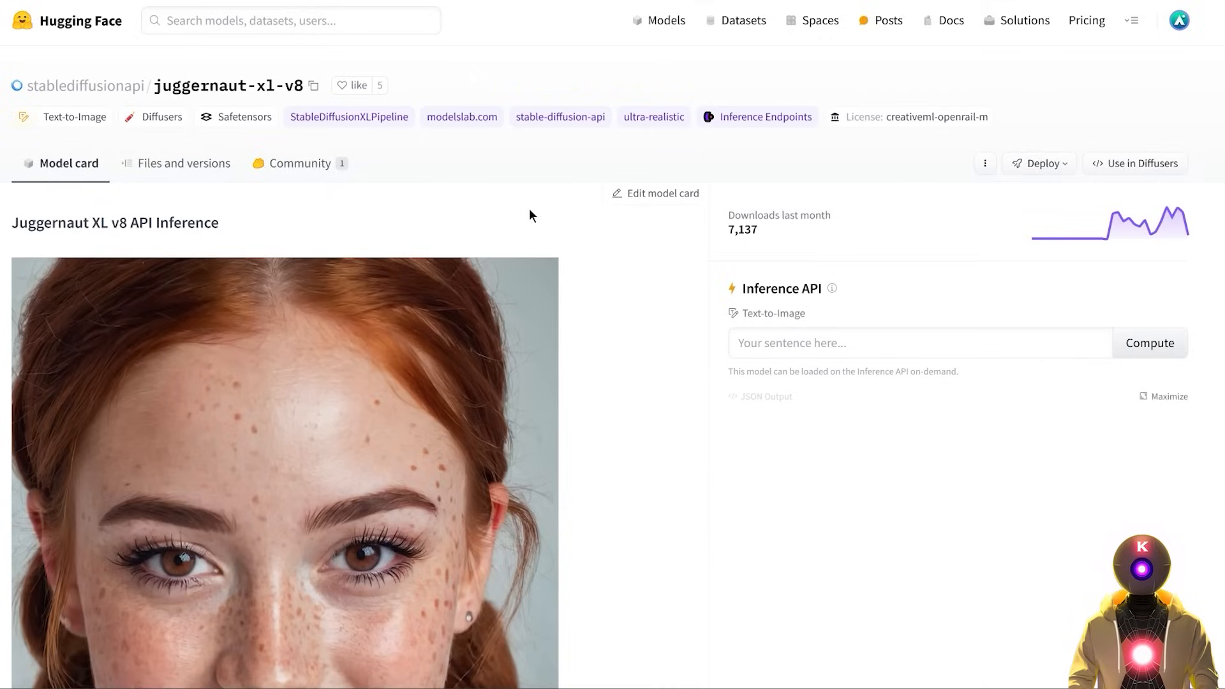
{"action": "left_click", "coordinate": [314, 85]}
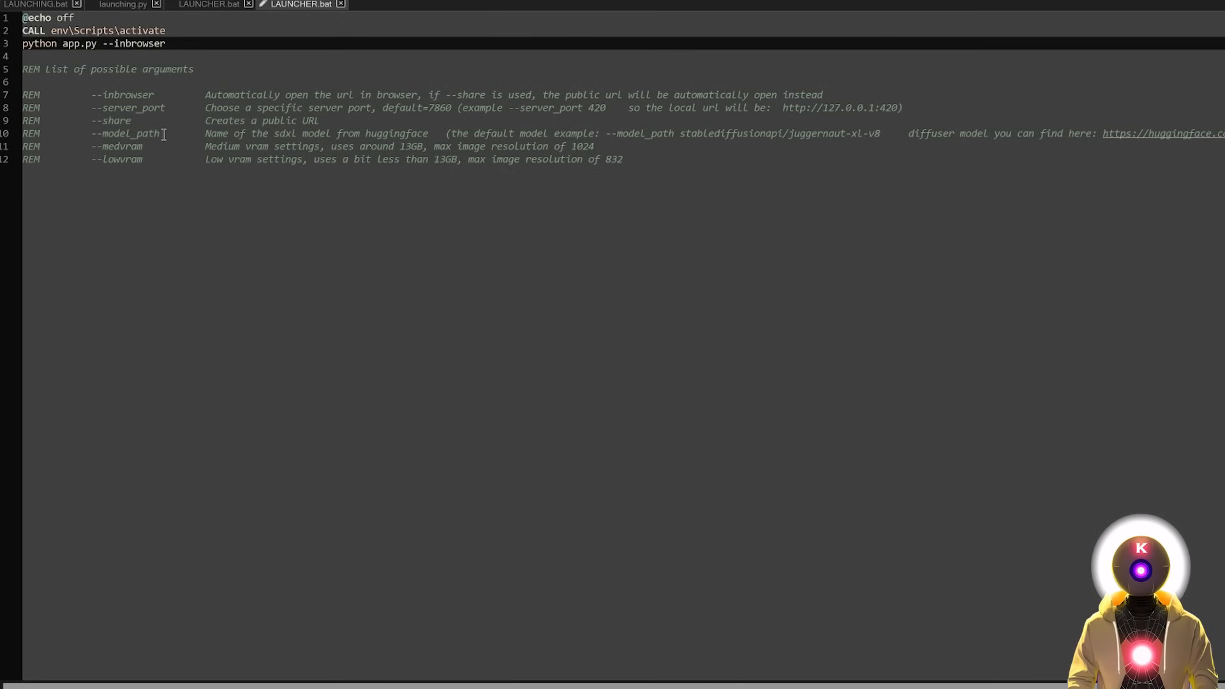
{"action": "type", "text": "--model_path stablediffusionapi/juggernaut-xl-v8"}
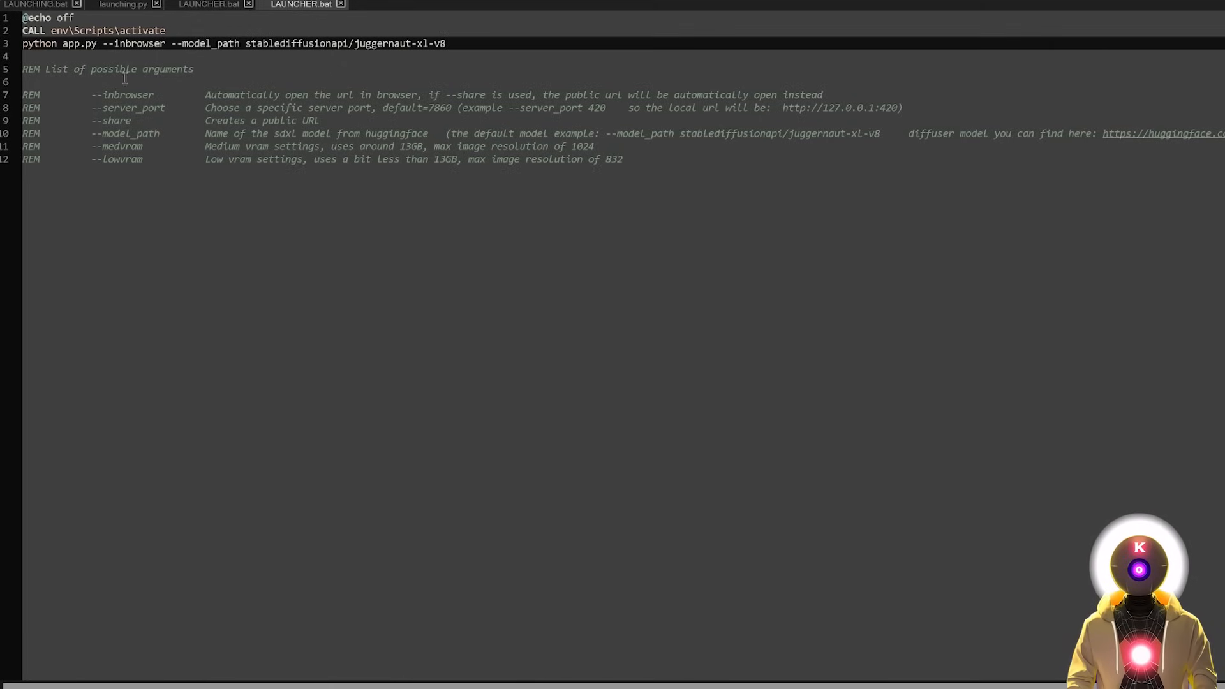
{"action": "type", "text": "--share"}
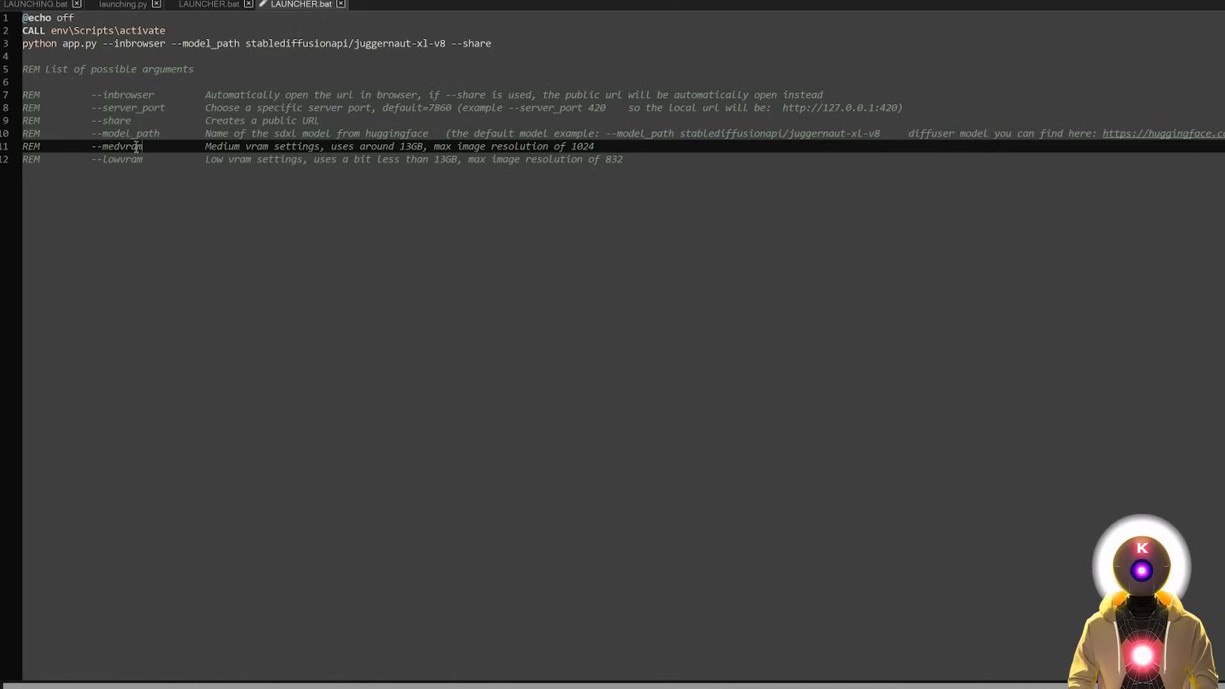
{"action": "type", "text": "--medvram"}
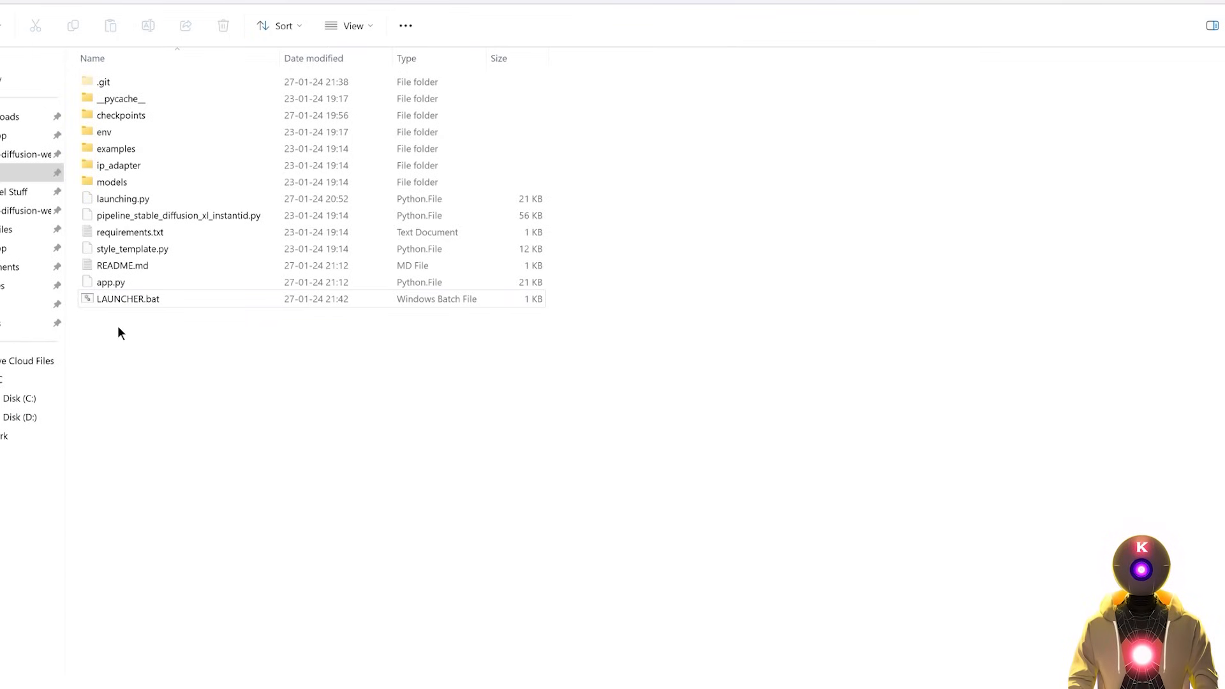
{"action": "double_click", "coordinate": [127, 298]}
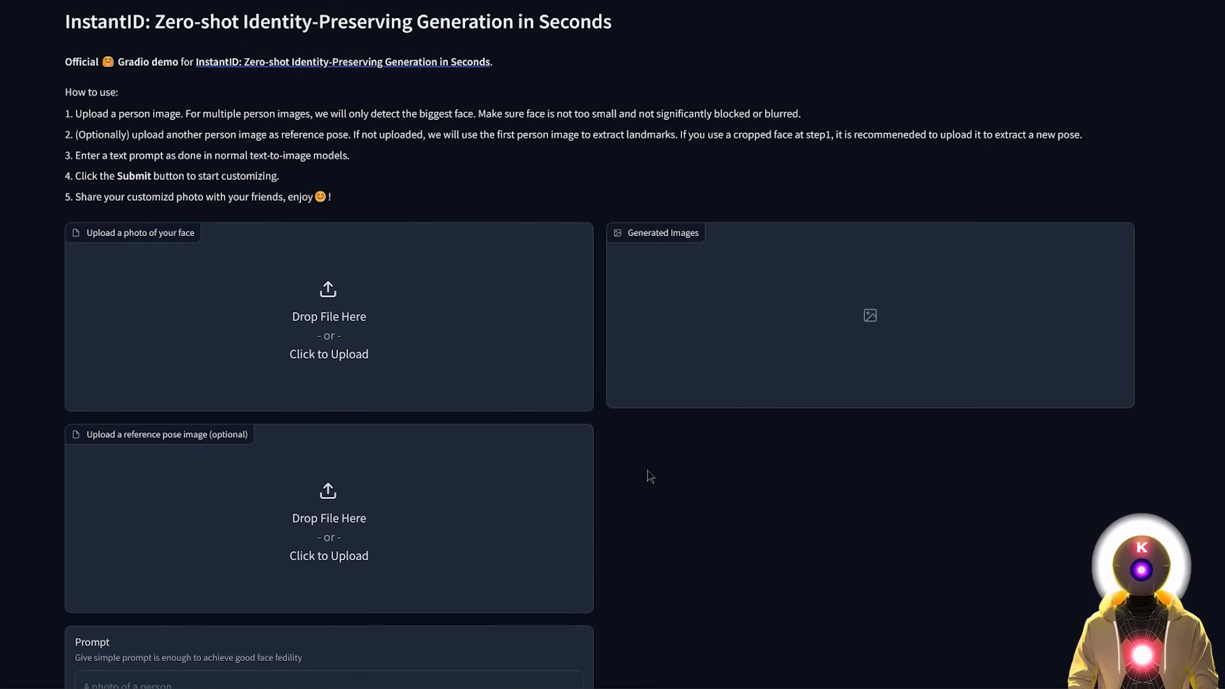
Upload a face photo, set Style template to (No style) and submit the freckled pigtails portrait prompt.
{"action": "left_click", "coordinate": [329, 316]}
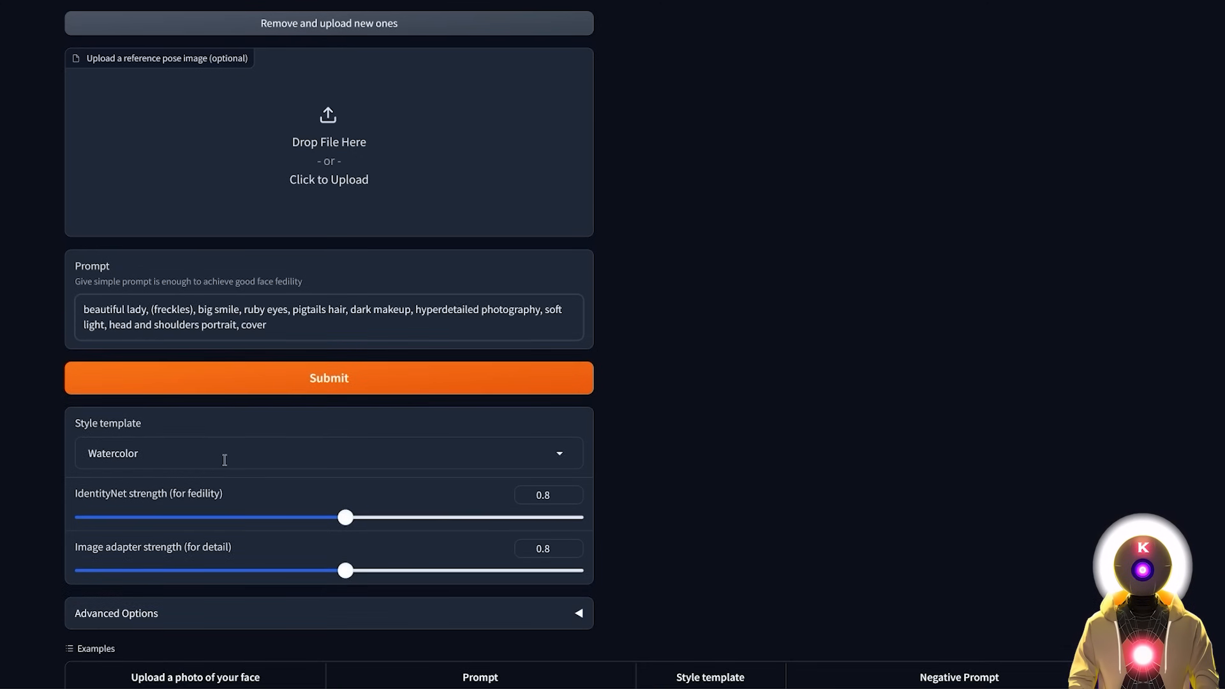
{"action": "left_click", "coordinate": [328, 453]}
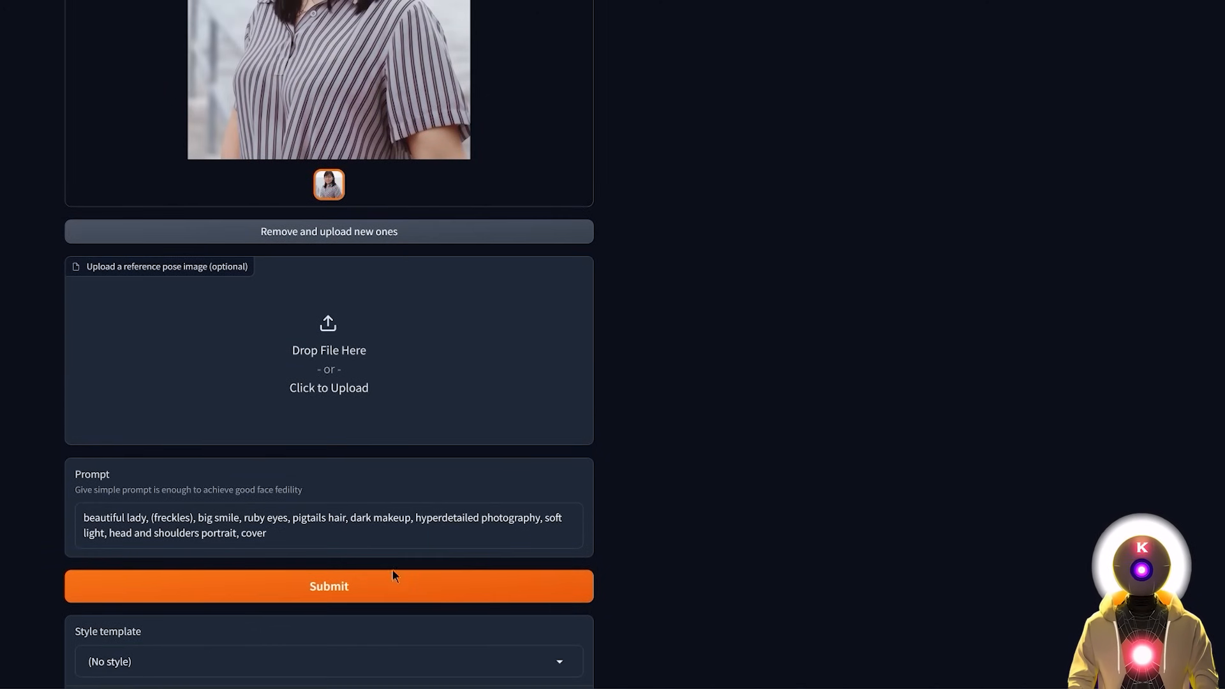
{"action": "left_click", "coordinate": [328, 585]}
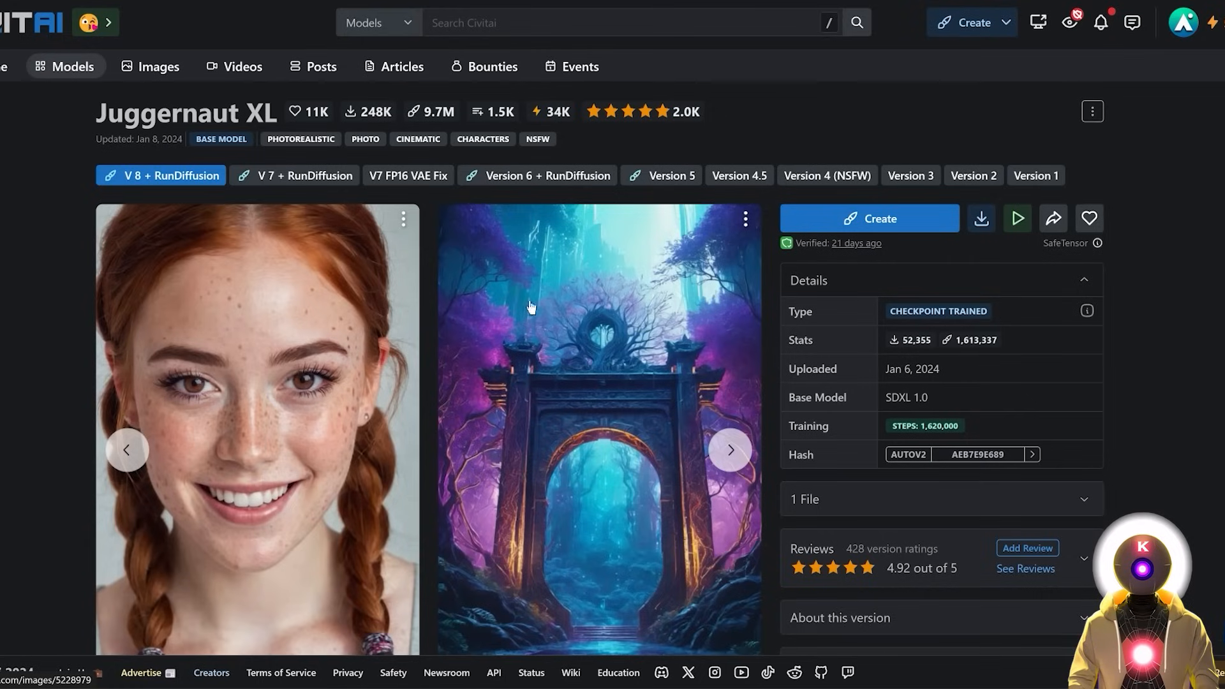
{"action": "mouse_move", "coordinate": [340, 279]}
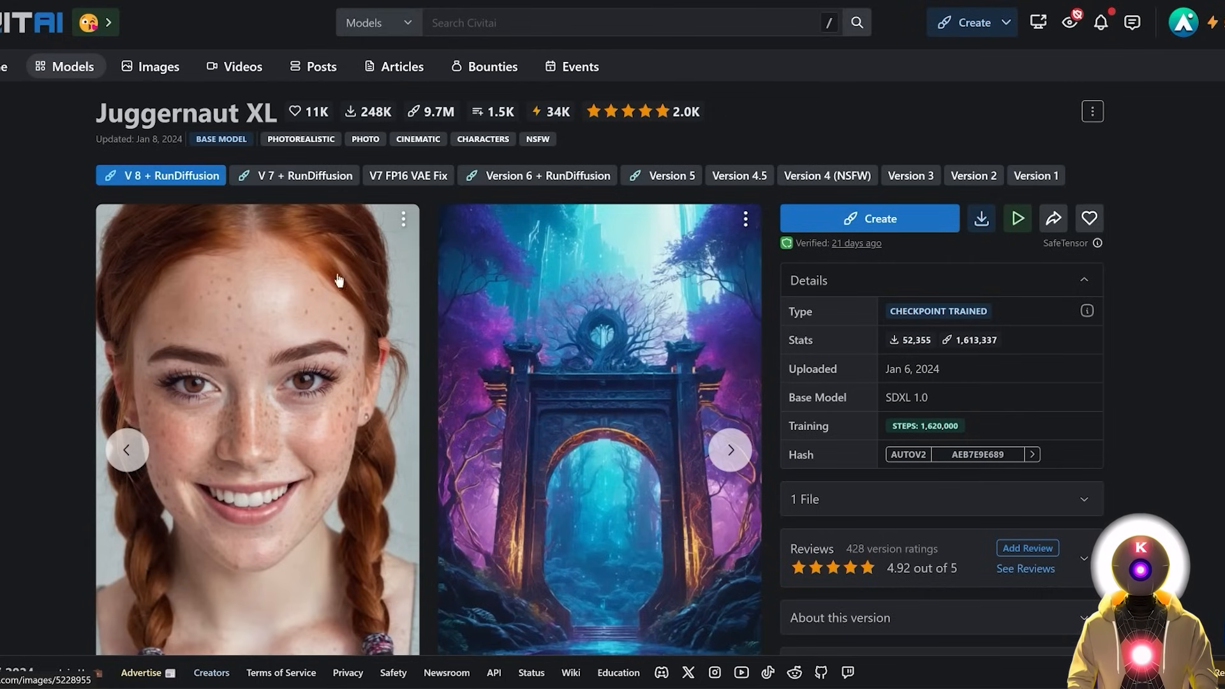
{"action": "mouse_move", "coordinate": [399, 320]}
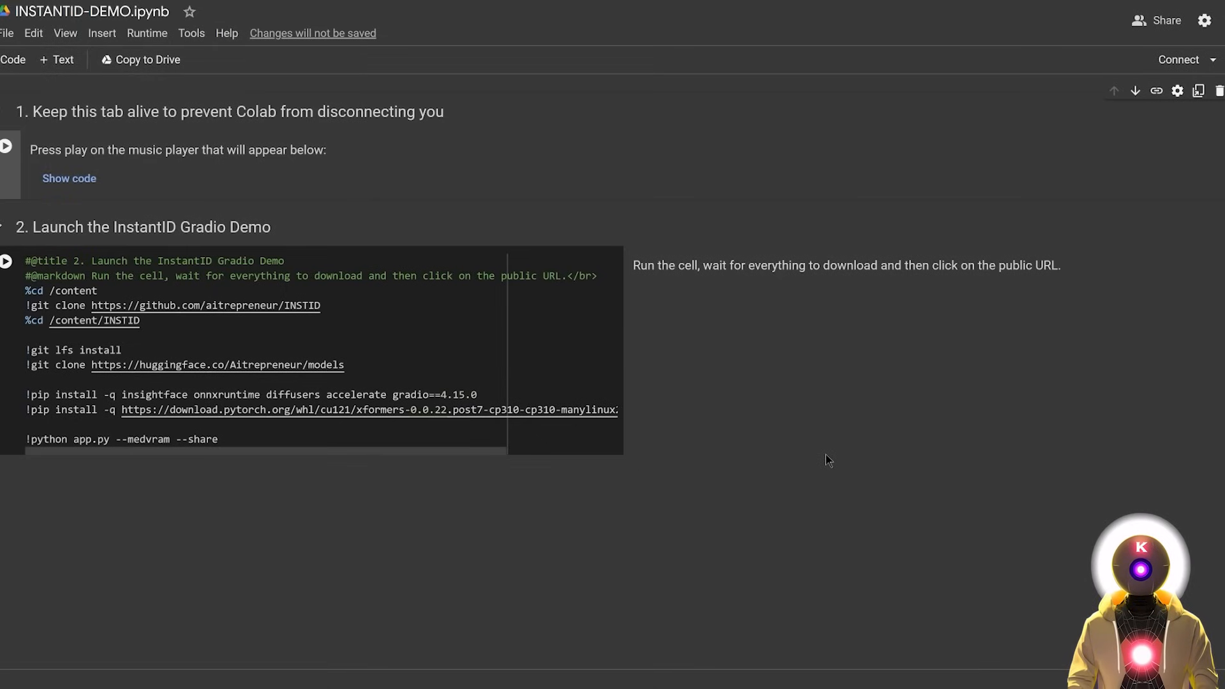
{"action": "mouse_move", "coordinate": [582, 342]}
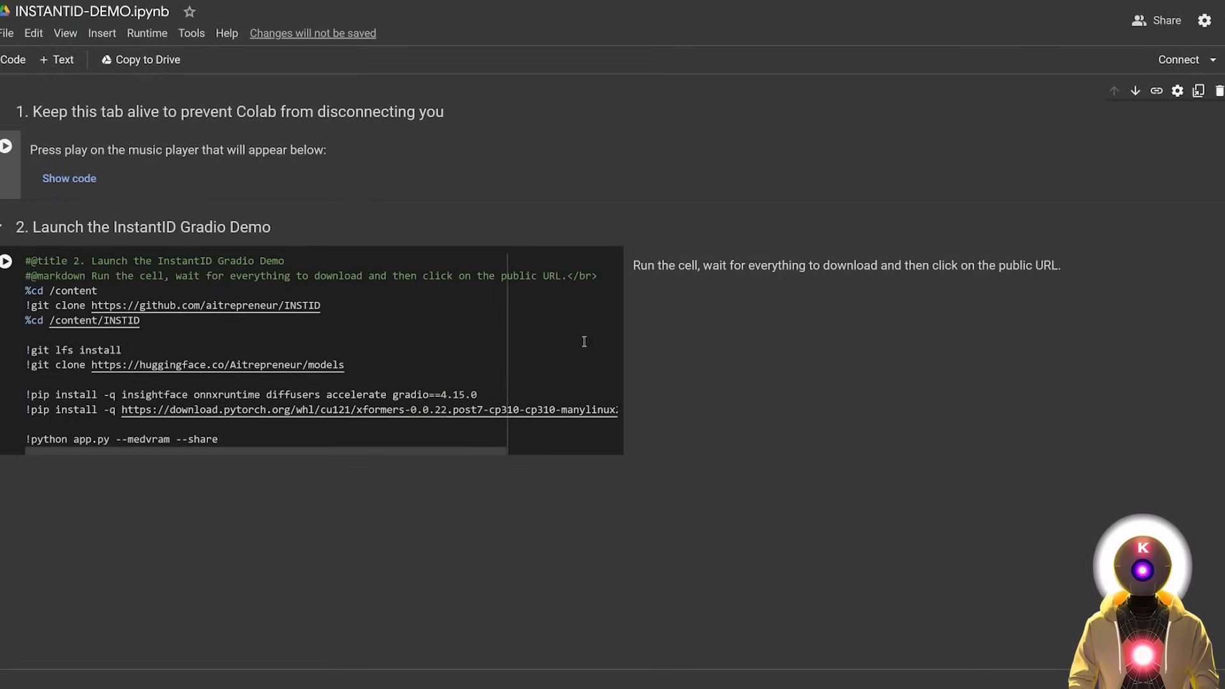
{"action": "mouse_move", "coordinate": [686, 337]}
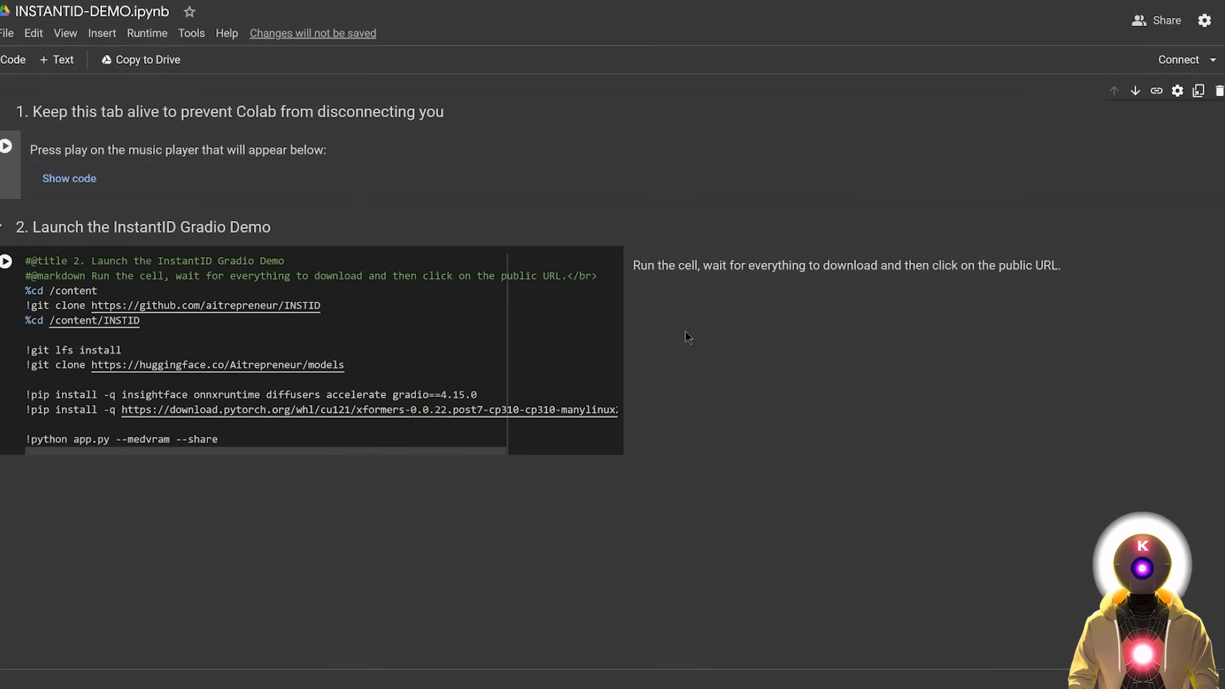
{"action": "mouse_move", "coordinate": [759, 388]}
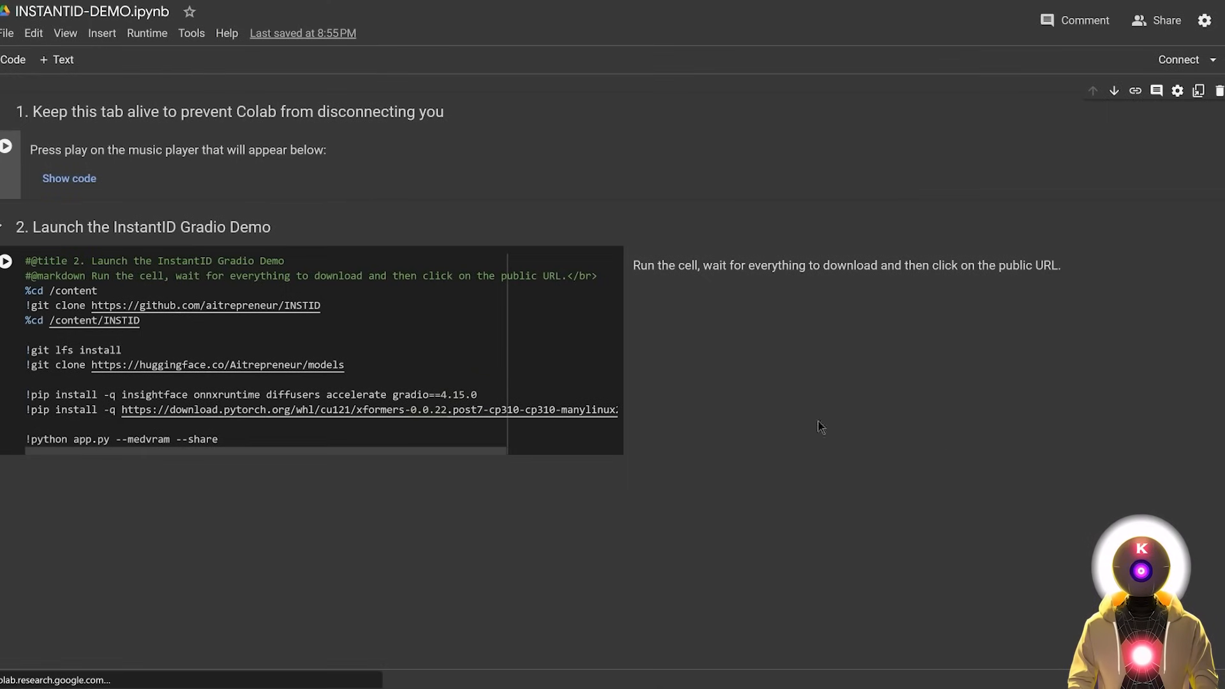
{"action": "mouse_move", "coordinate": [740, 328]}
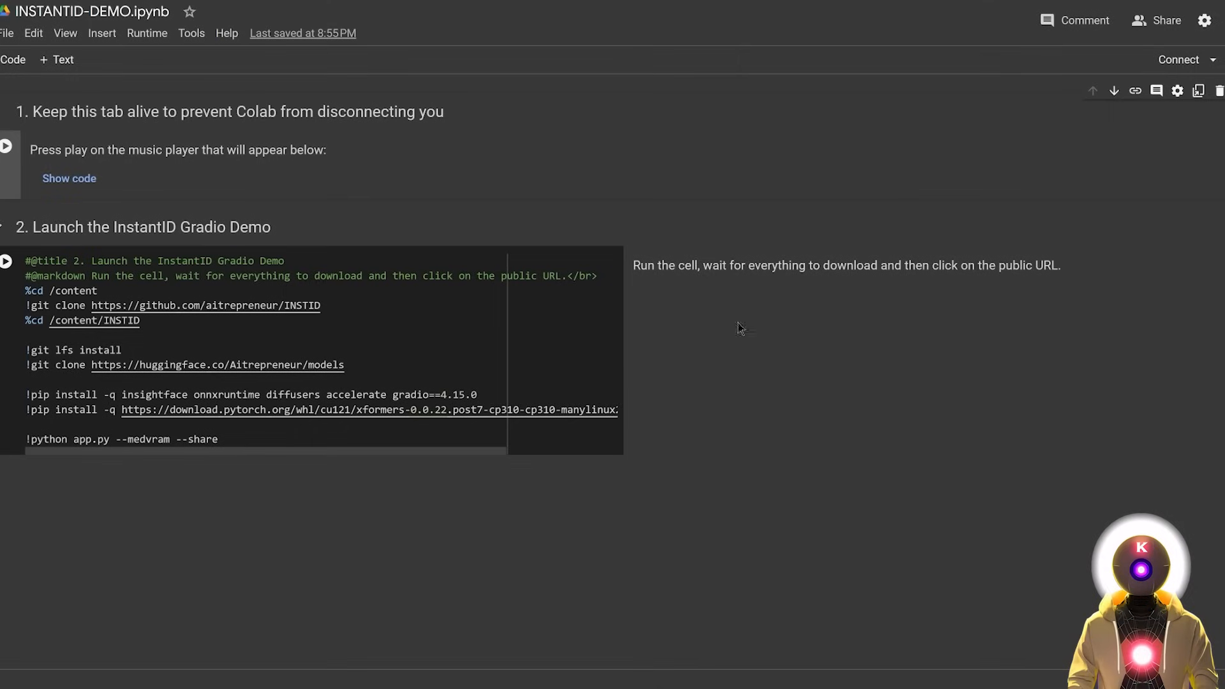
{"action": "mouse_move", "coordinate": [810, 342]}
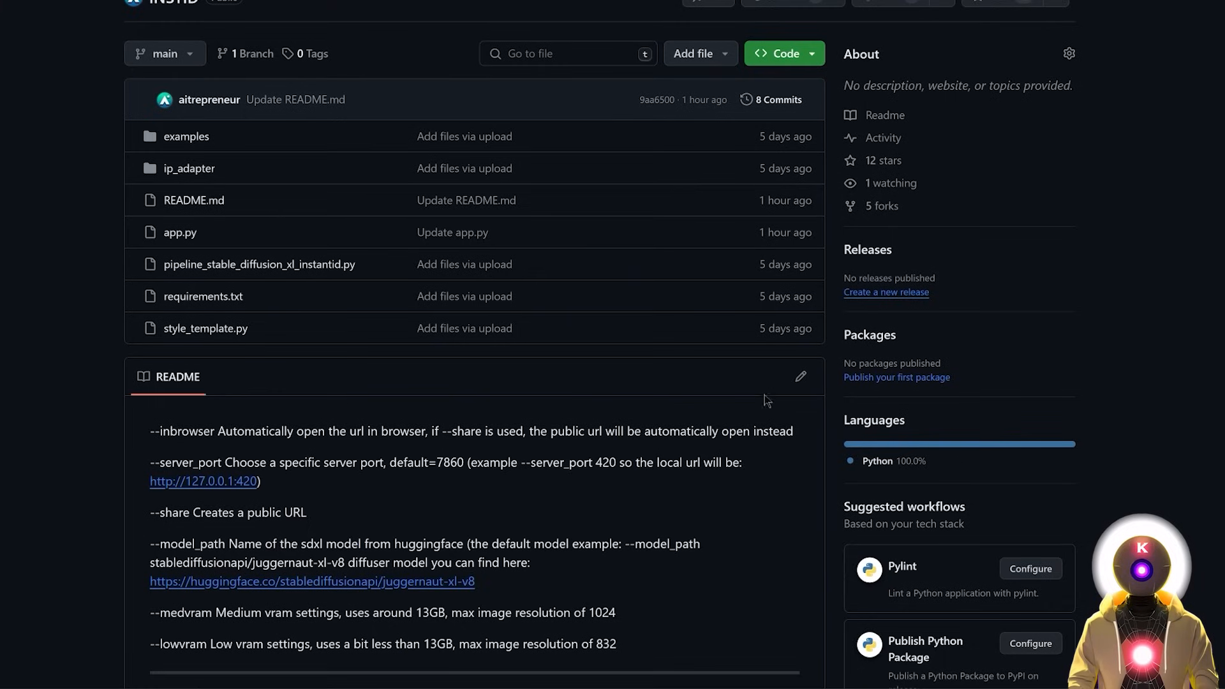
{"action": "mouse_move", "coordinate": [676, 404]}
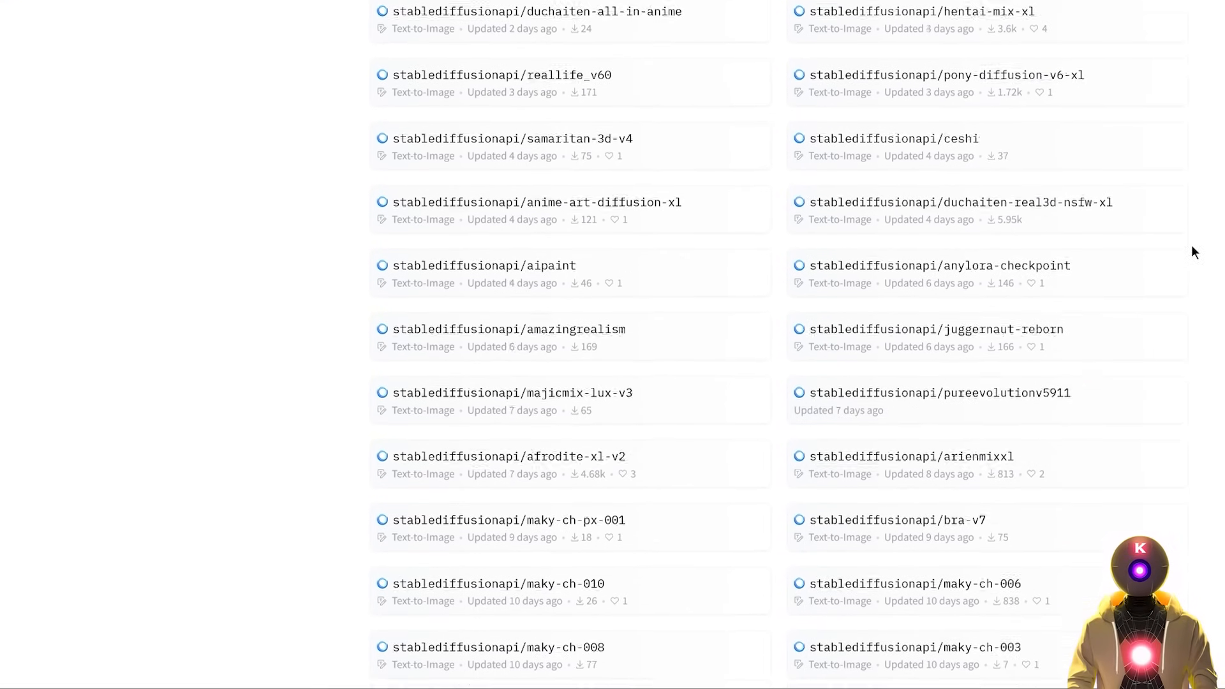
Scroll the stablediffusionapi model list down toward juggernaut-xl-v8.
{"action": "scroll", "scroll_direction": "down", "scroll_amount": 3}
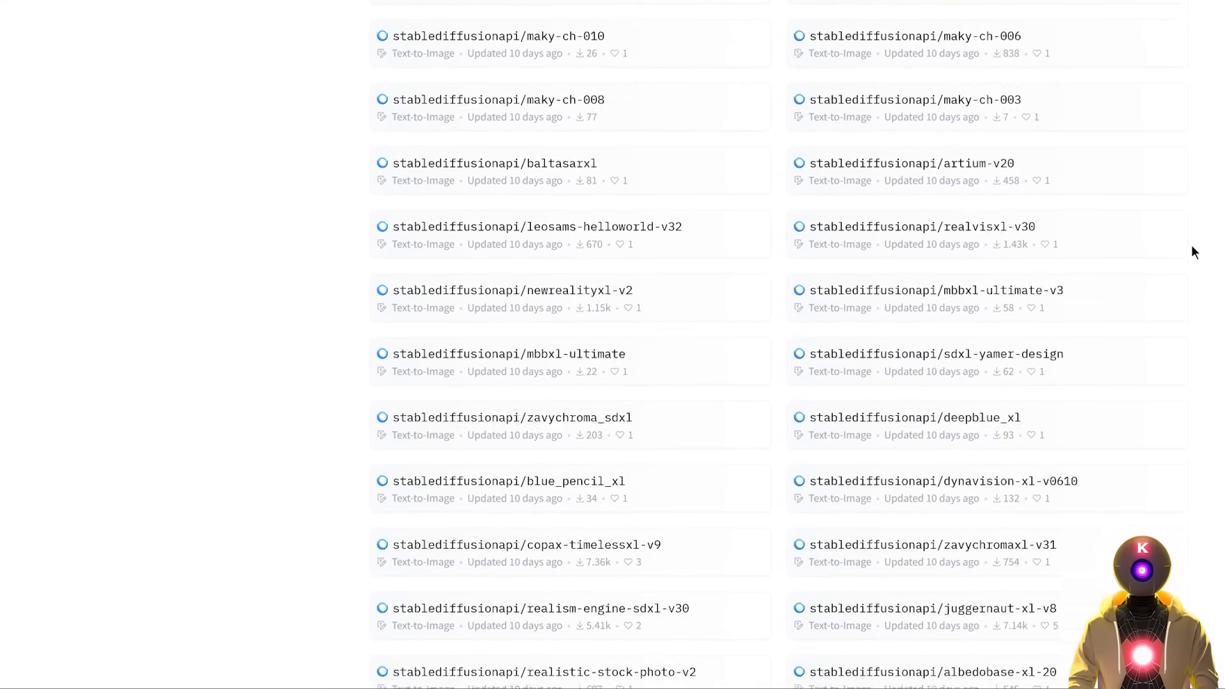
{"action": "scroll", "scroll_direction": "down", "scroll_amount": 3}
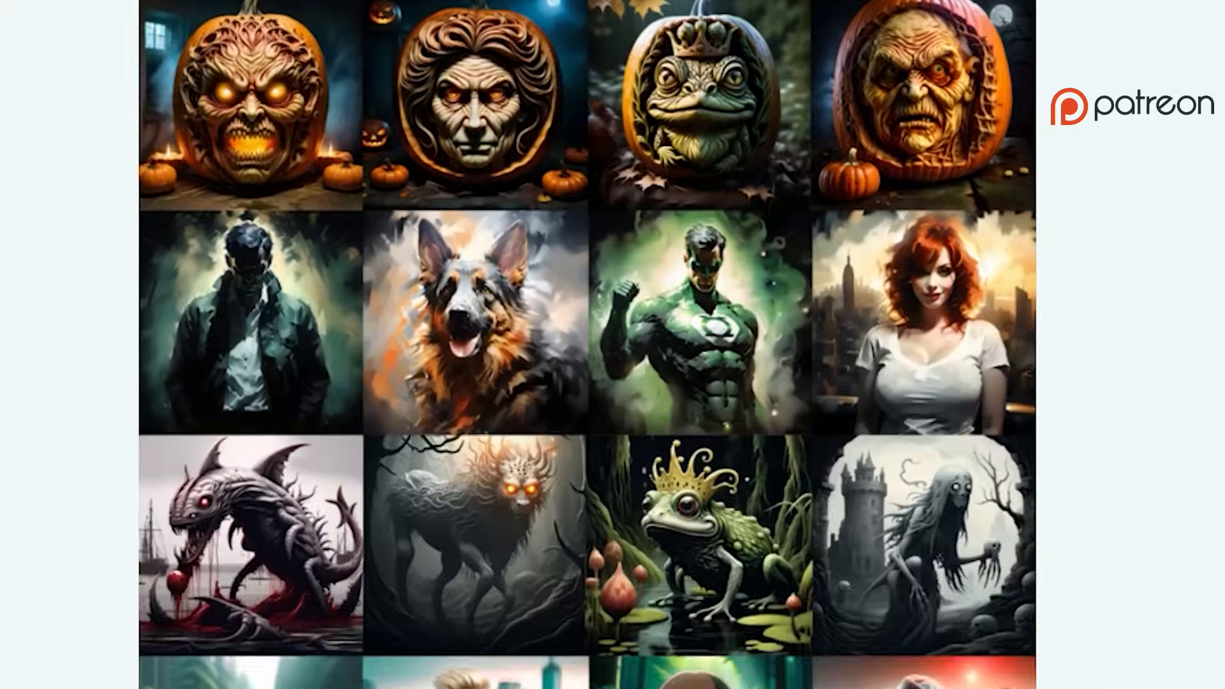
{"action": "scroll", "scroll_direction": "down", "scroll_amount": 3}
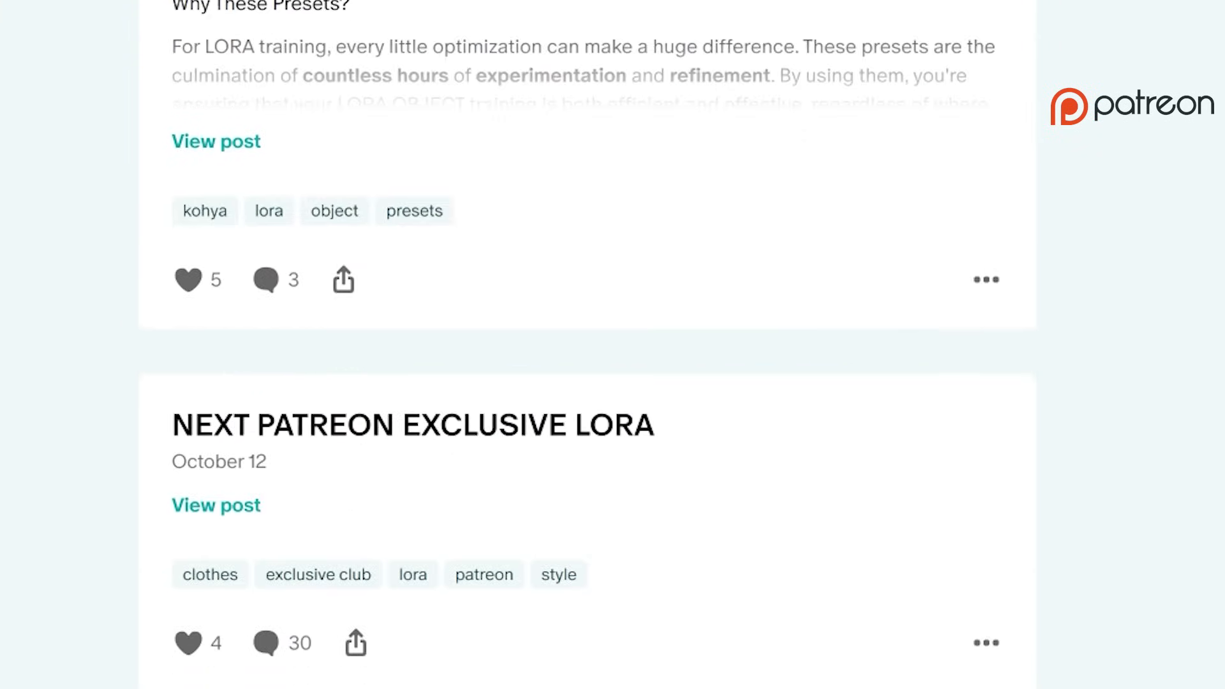
{"action": "scroll", "scroll_direction": "down", "scroll_amount": 3}
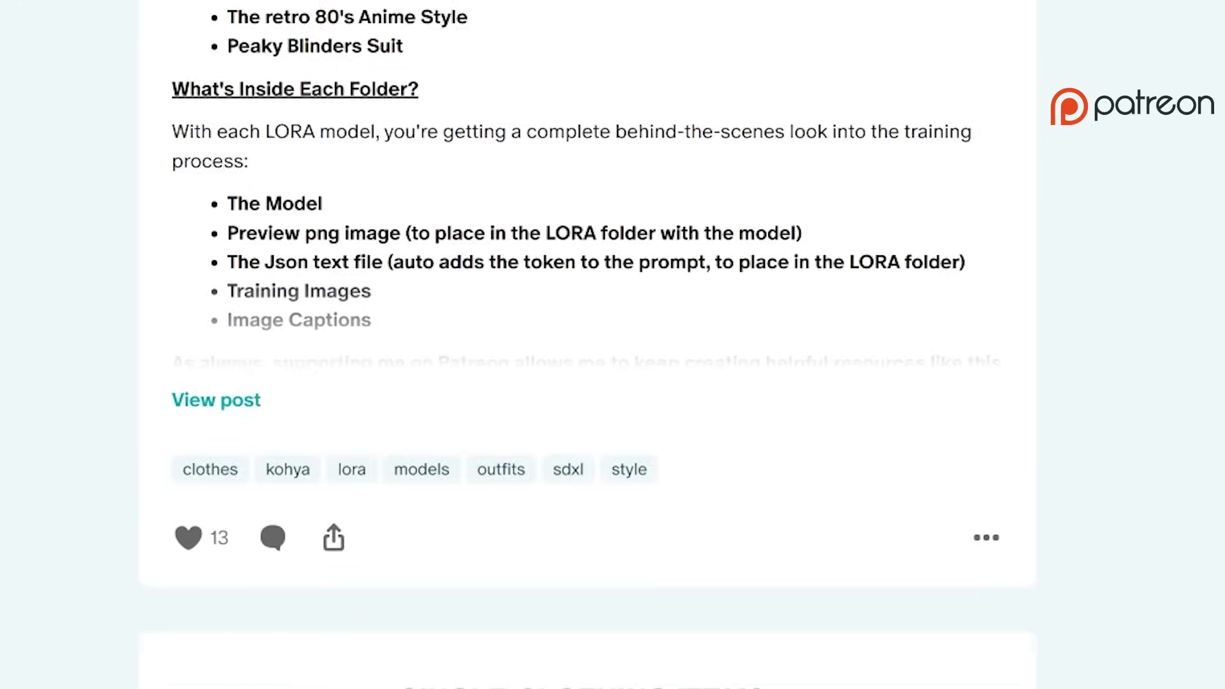